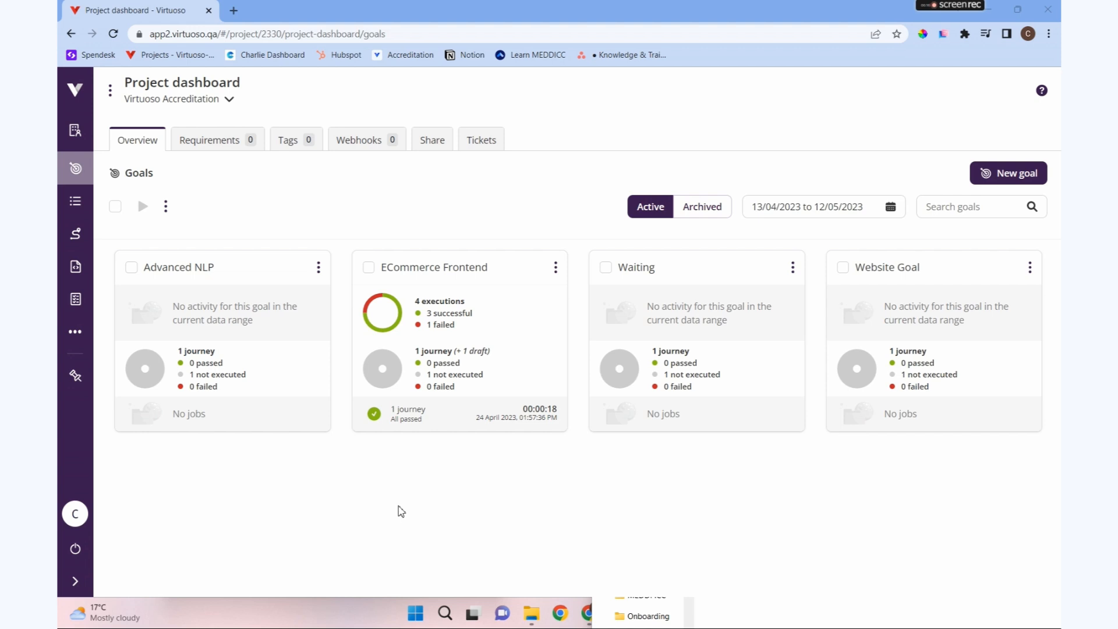
pyautogui.moveTo(466, 416)
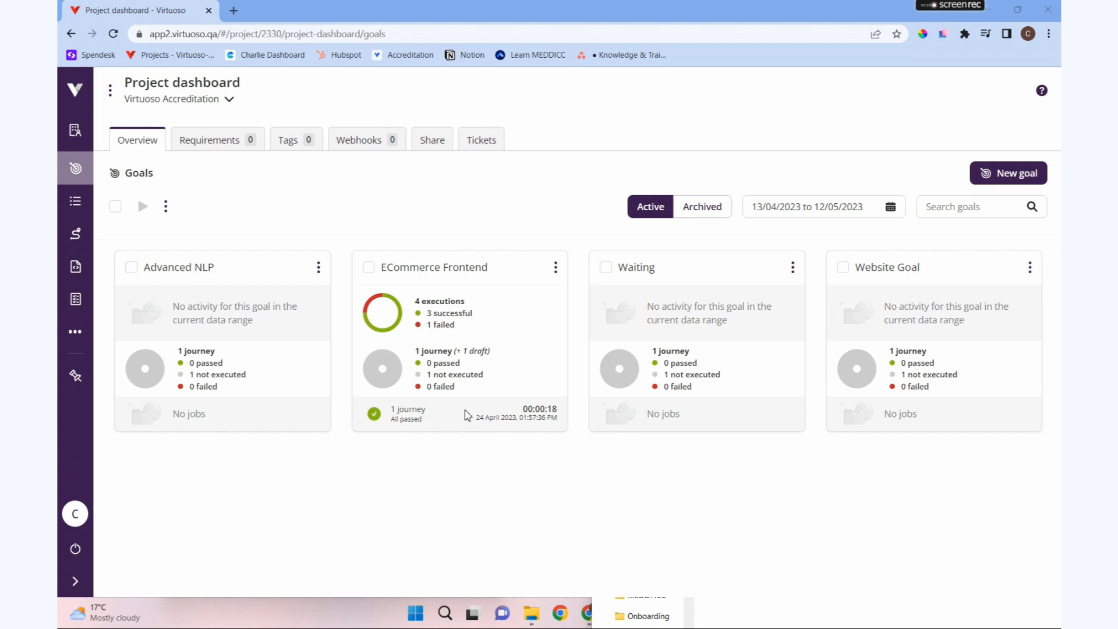
# Step: Create the goal 'Data Testing' with starting URL rocketshop.virtuoso.qa and start its first journey
pyautogui.click(1007, 172)
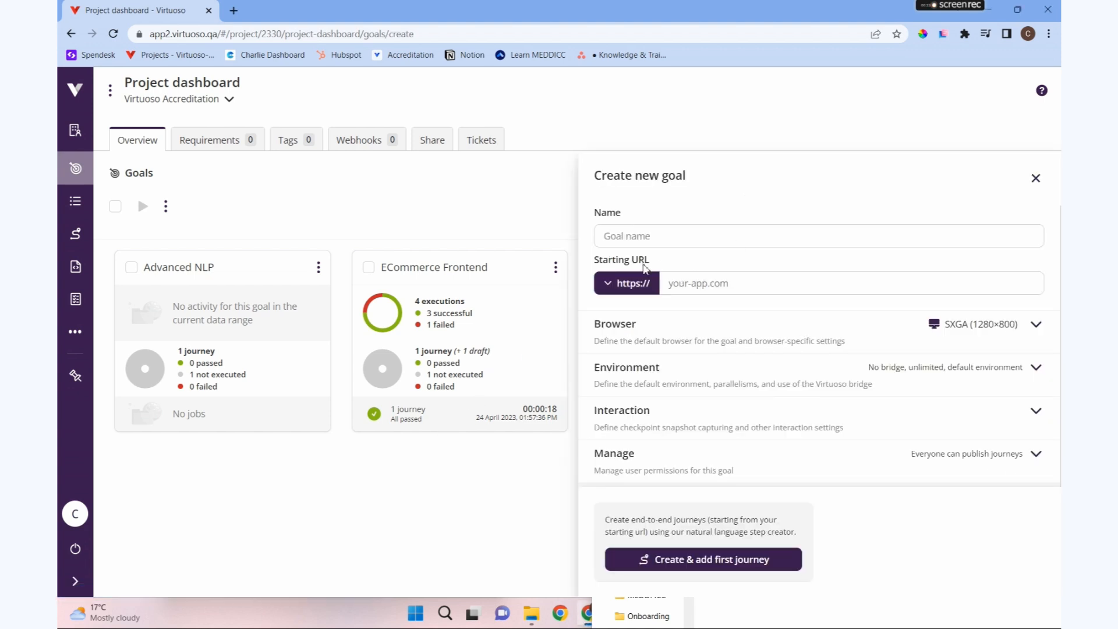
pyautogui.write('Data')
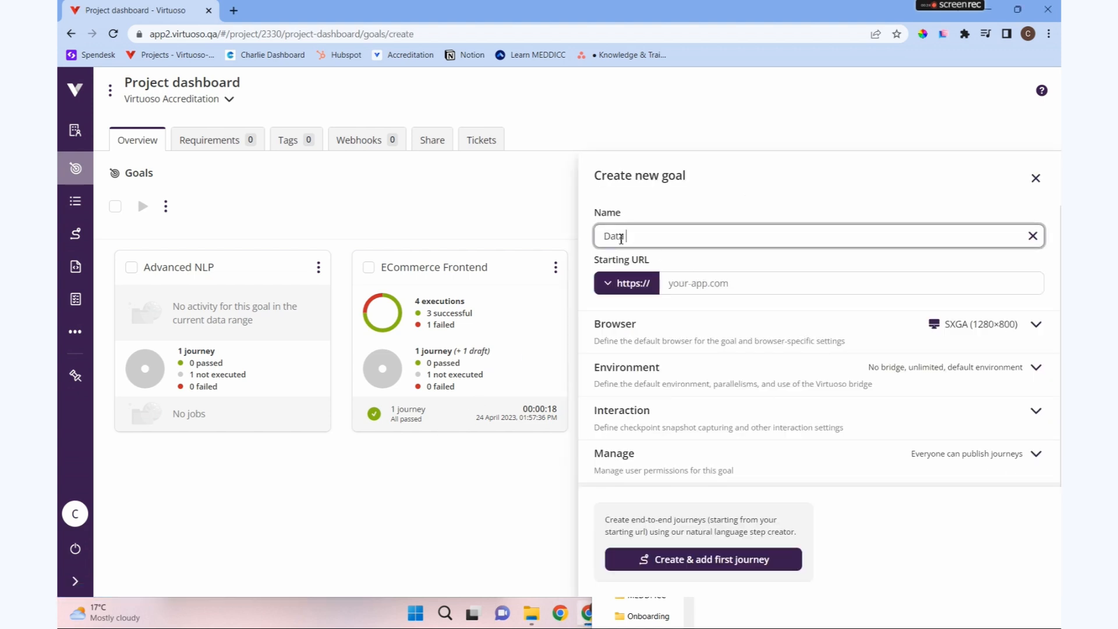
pyautogui.write('Testing')
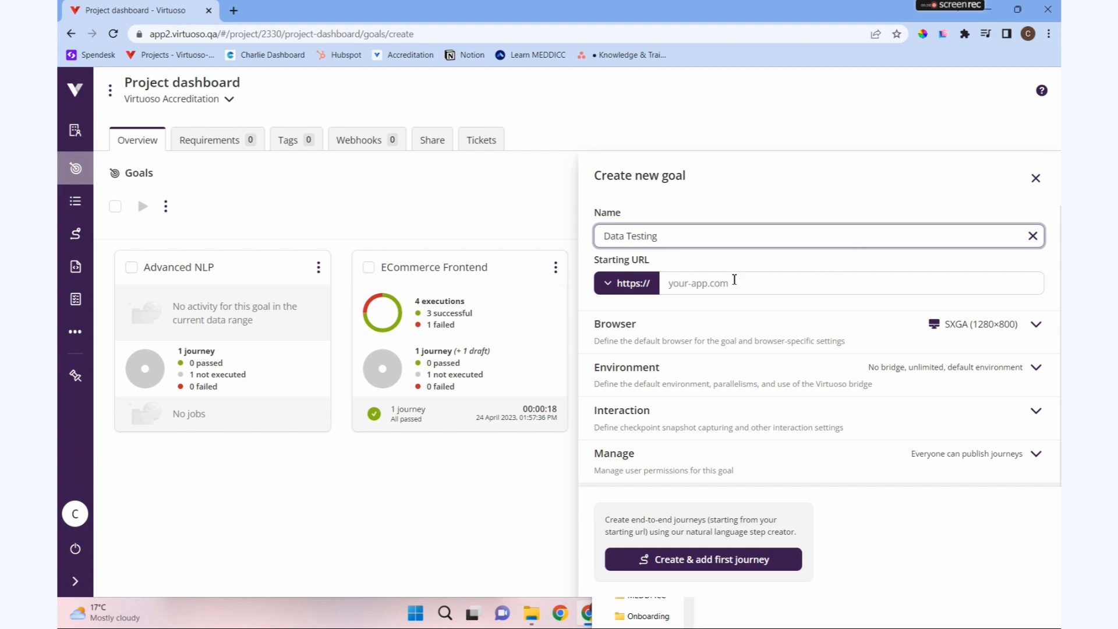
pyautogui.write('rocketshop.vir')
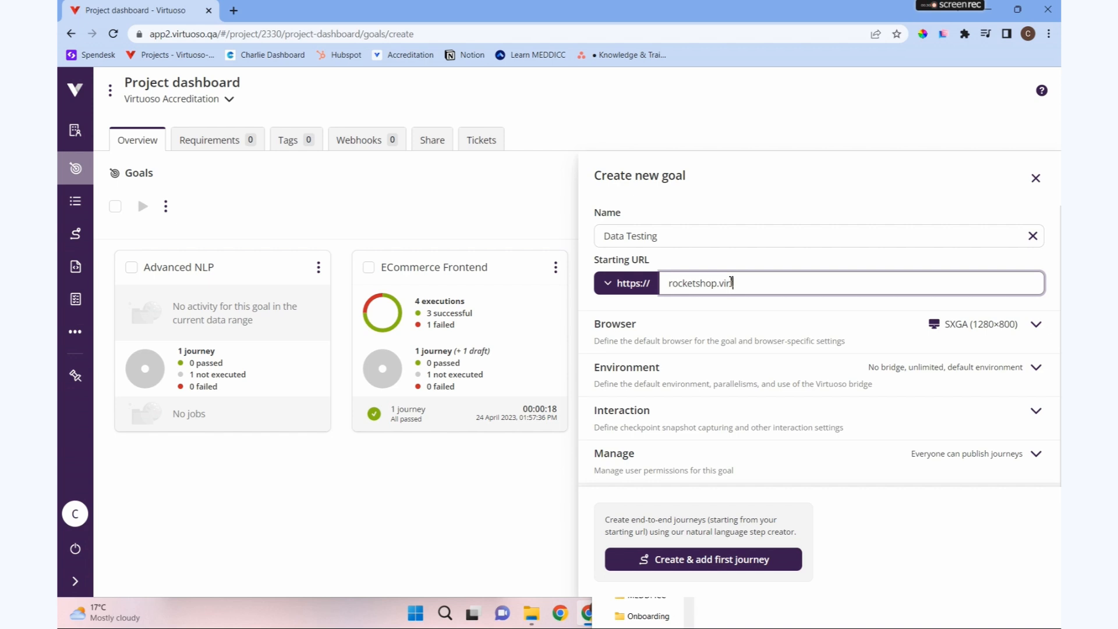
pyautogui.write('tuoso.qa')
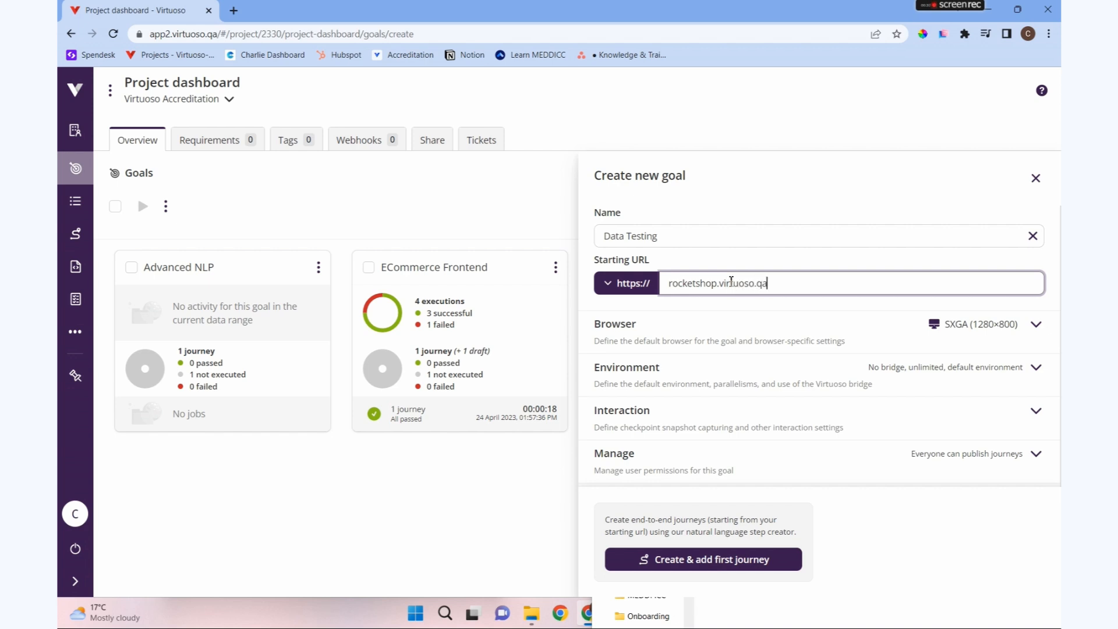
pyautogui.click(703, 558)
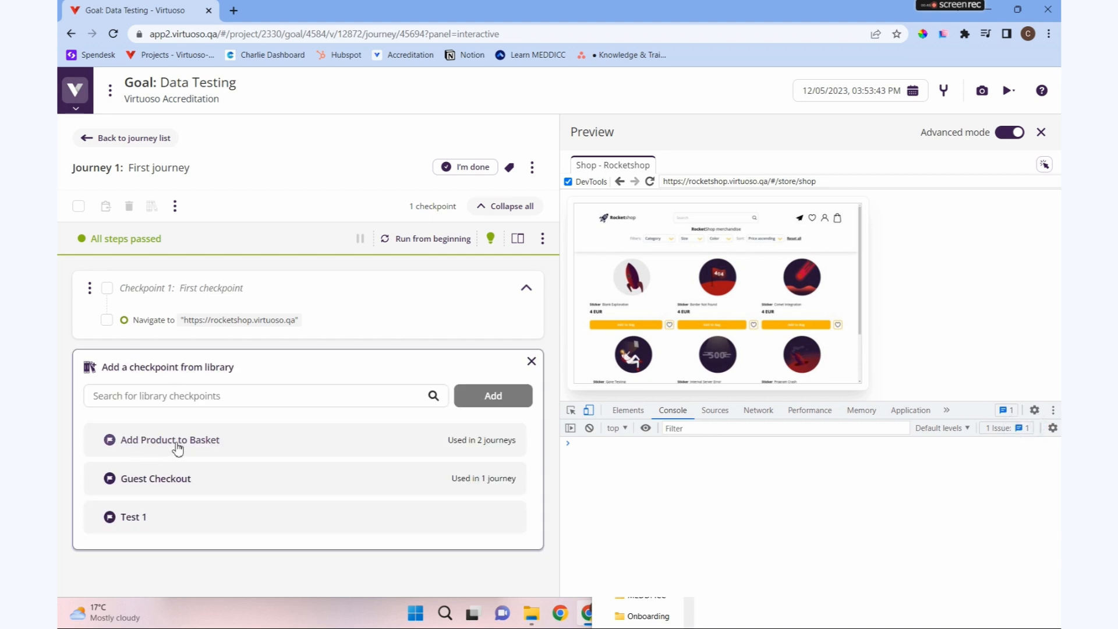
# Step: Import the Add Product to Basket checkpoint from the library into the journey
pyautogui.click(491, 396)
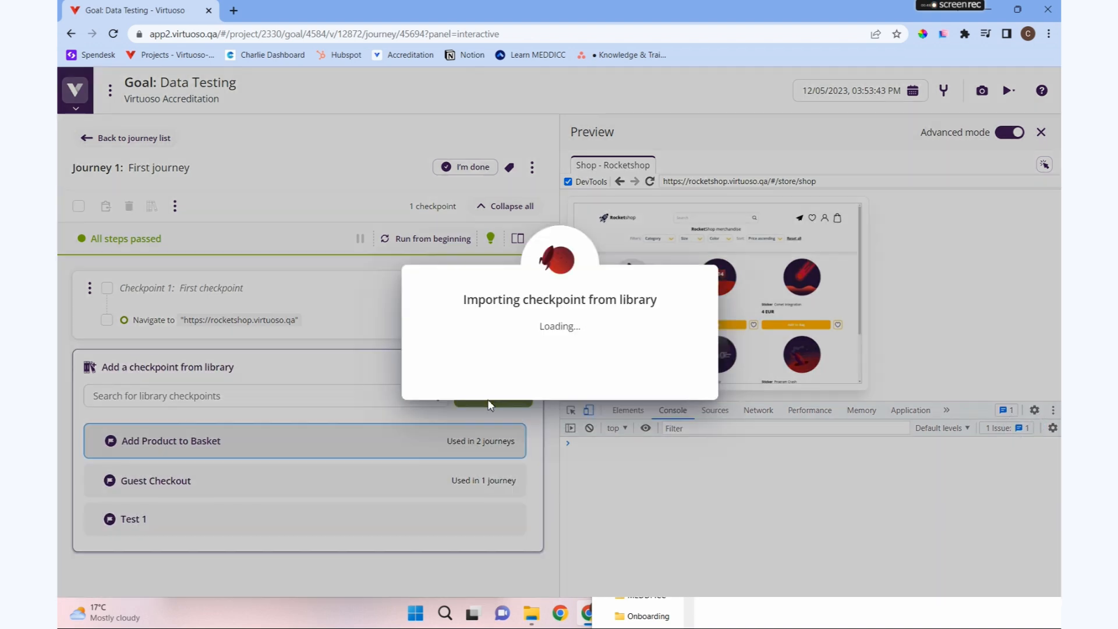
pyautogui.click(171, 441)
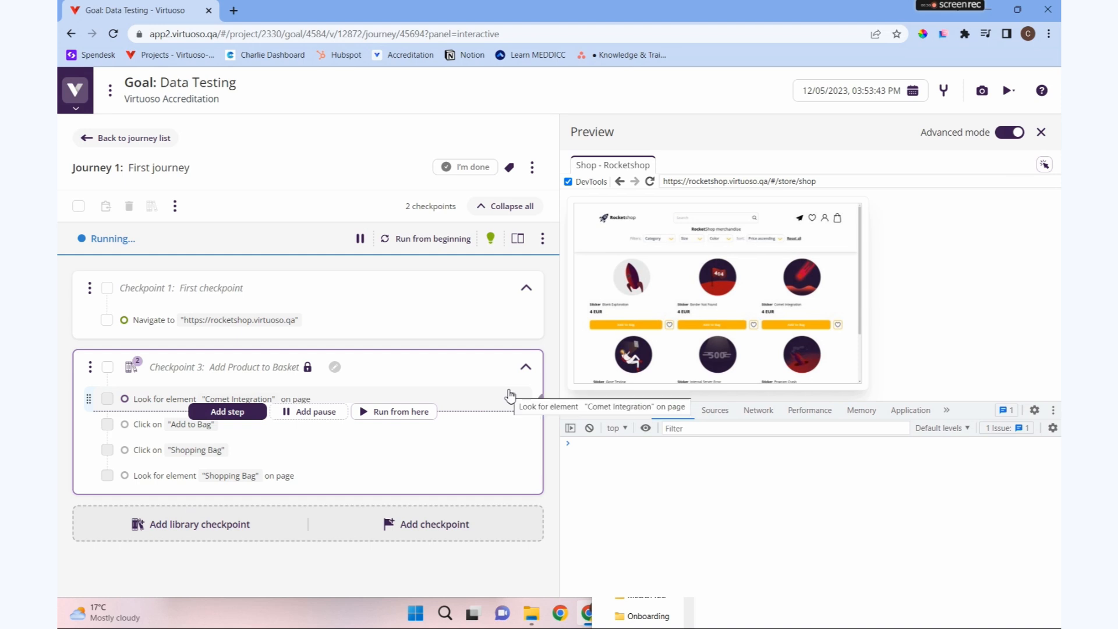
# Step: Create the Checking Out checkpoint and give it a Click on "Checkout" step
pyautogui.click(435, 524)
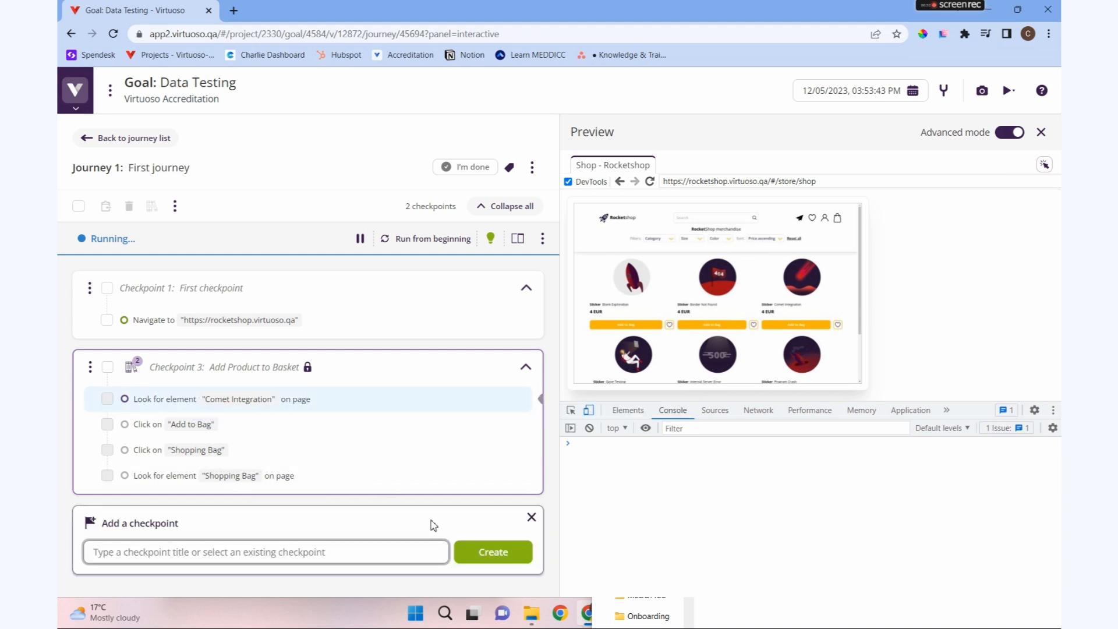
pyautogui.write('Checking Out')
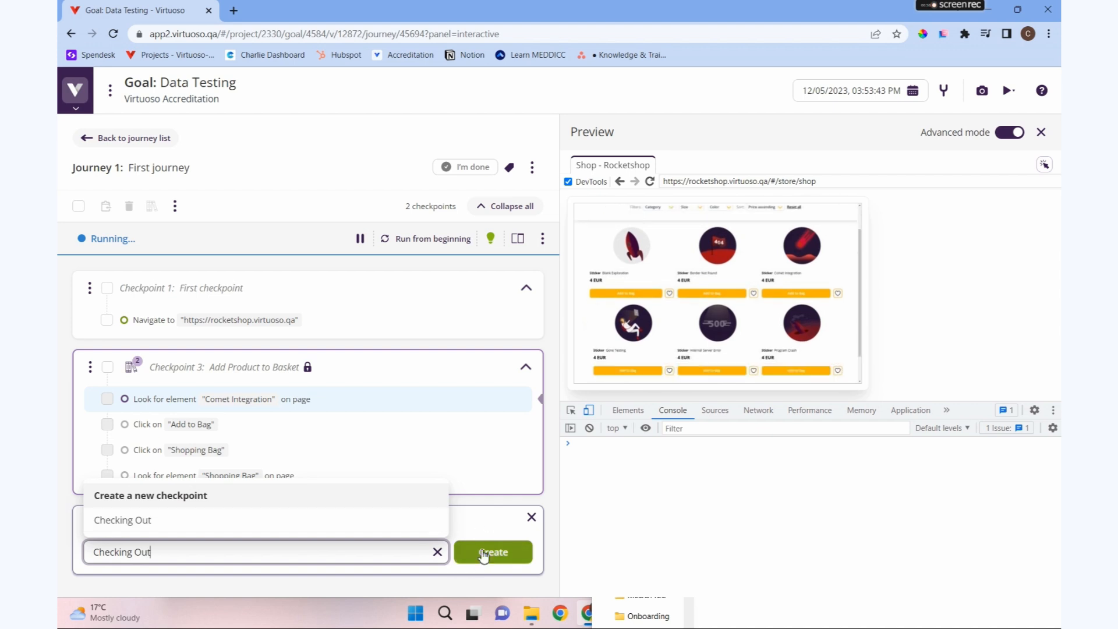
pyautogui.click(492, 552)
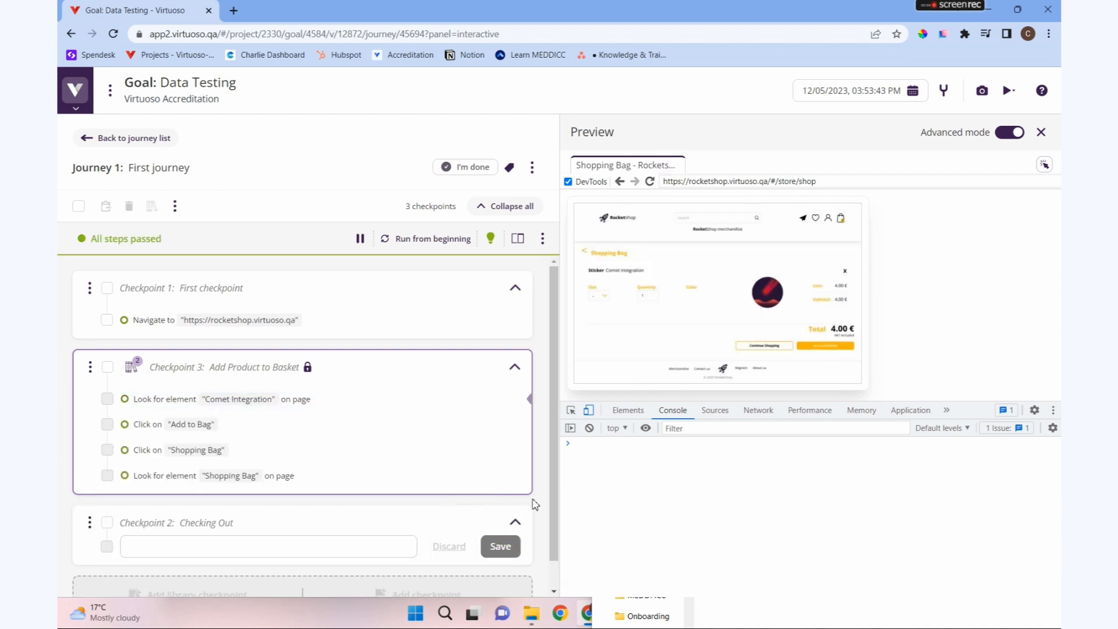
pyautogui.write('ck on "Checkout')
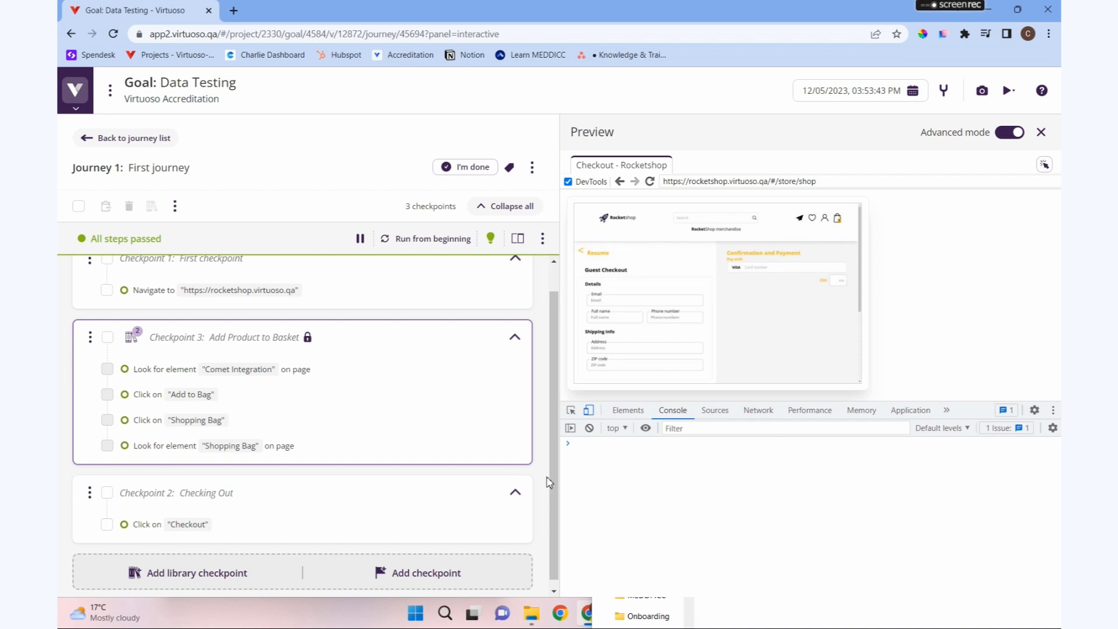
pyautogui.moveTo(339, 520)
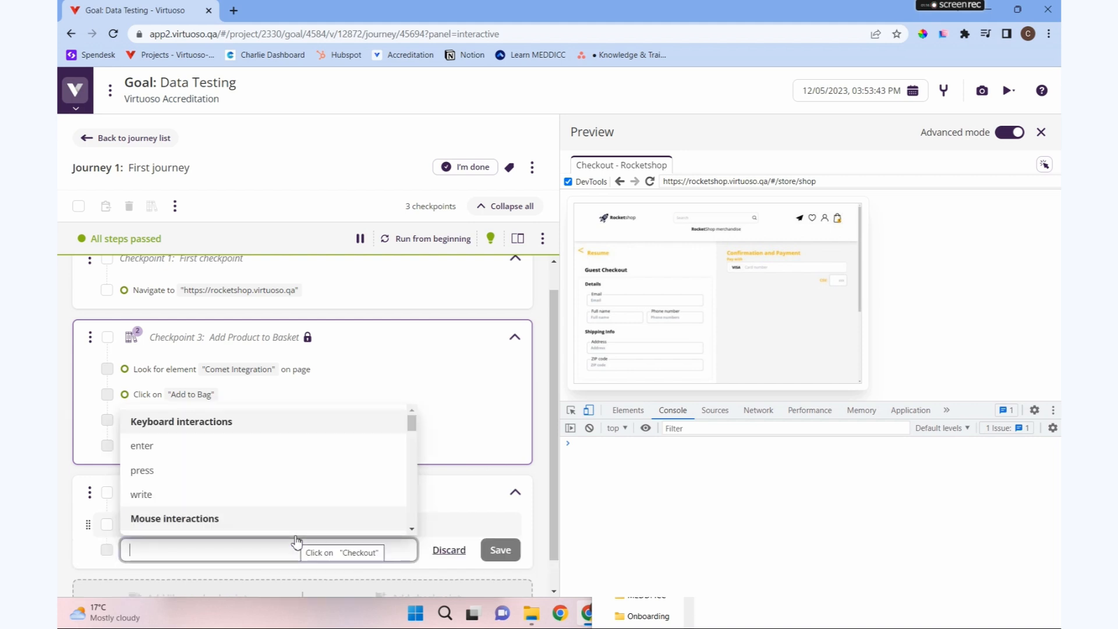
pyautogui.write('wrtie "')
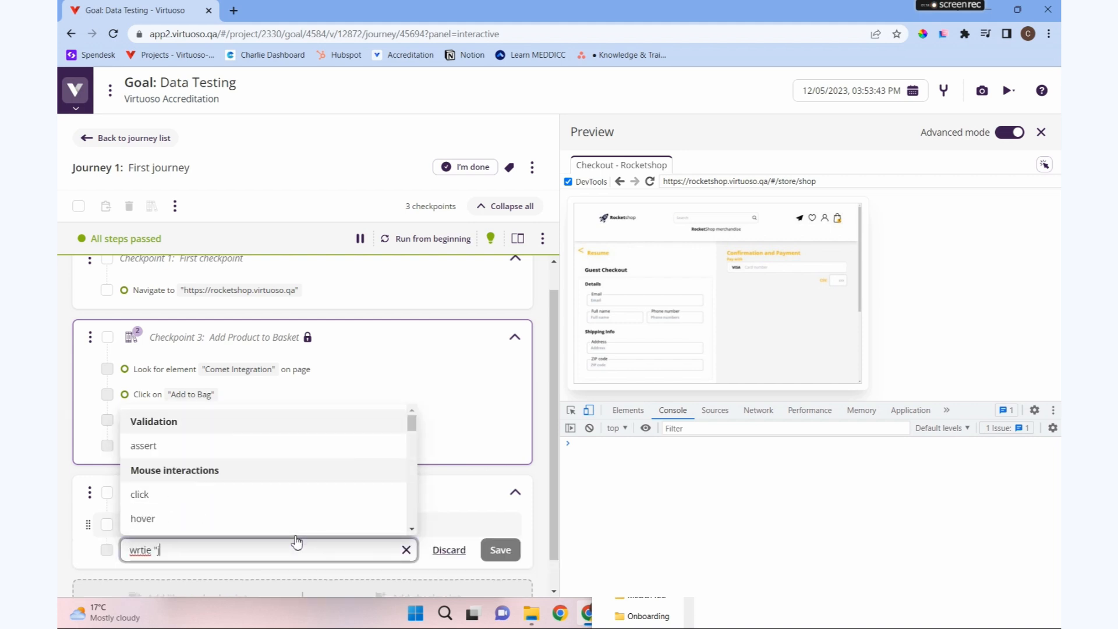
pyautogui.write('jame.b@')
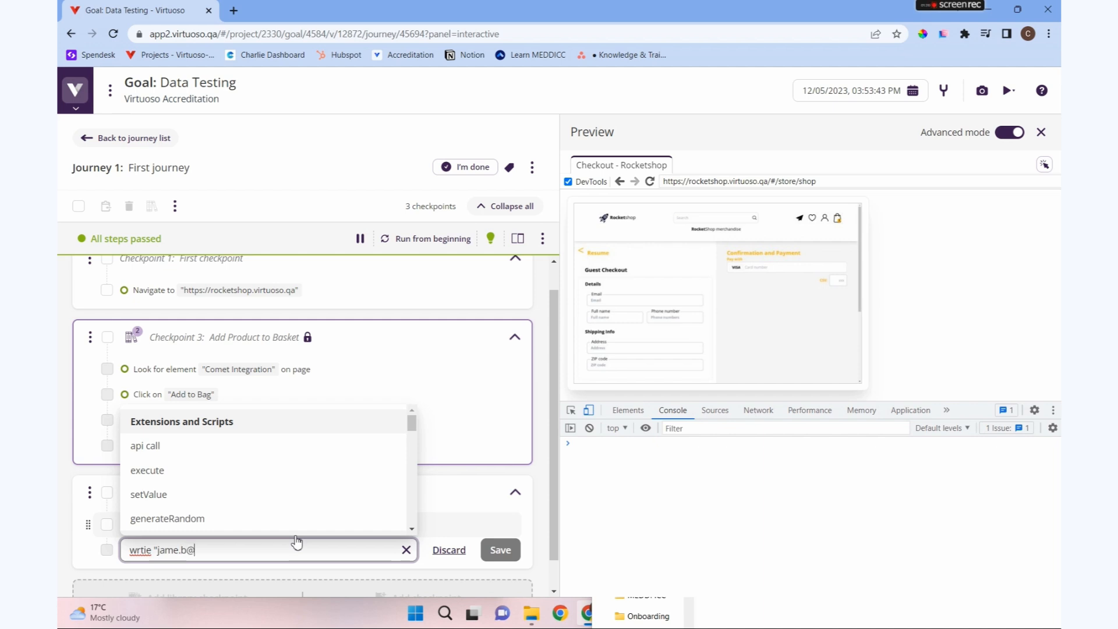
pyautogui.write('test.com" in "Ema')
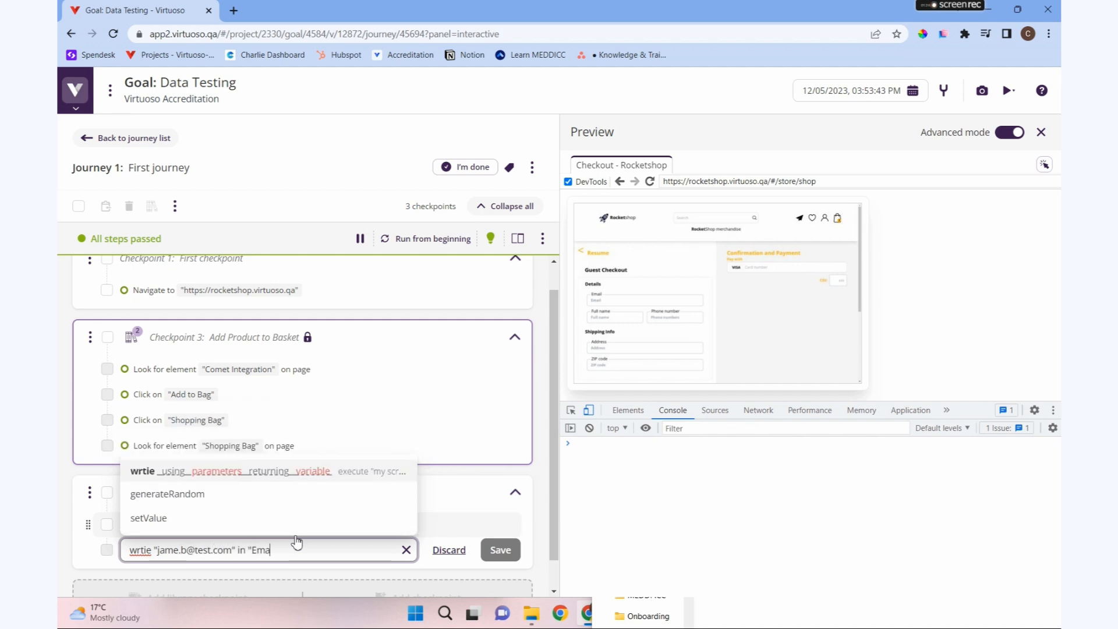
pyautogui.write('il')
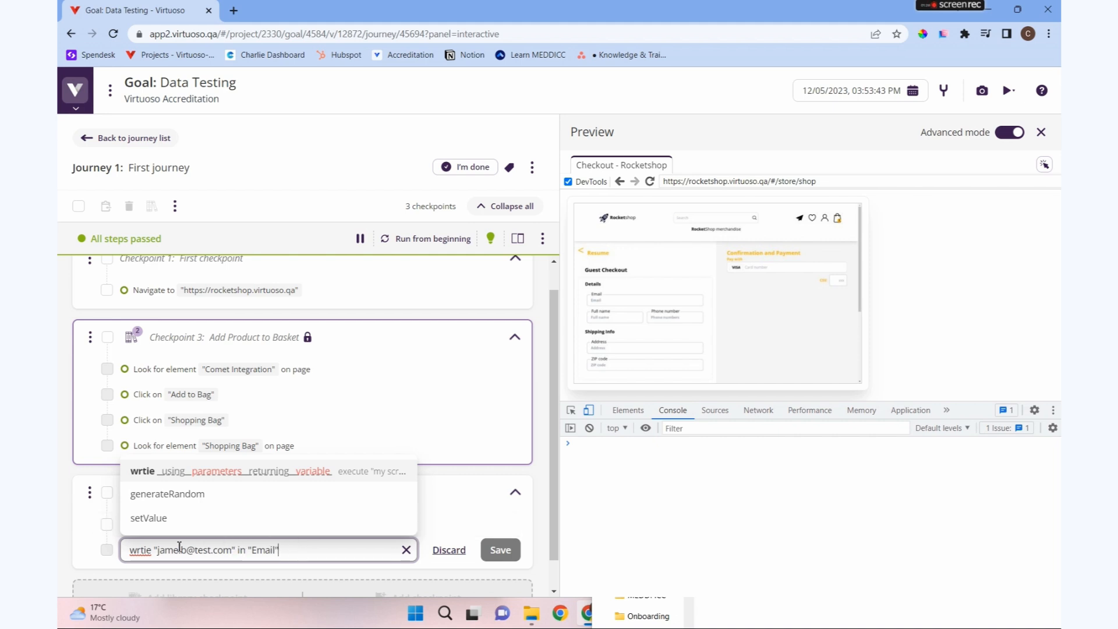
pyautogui.write('write')
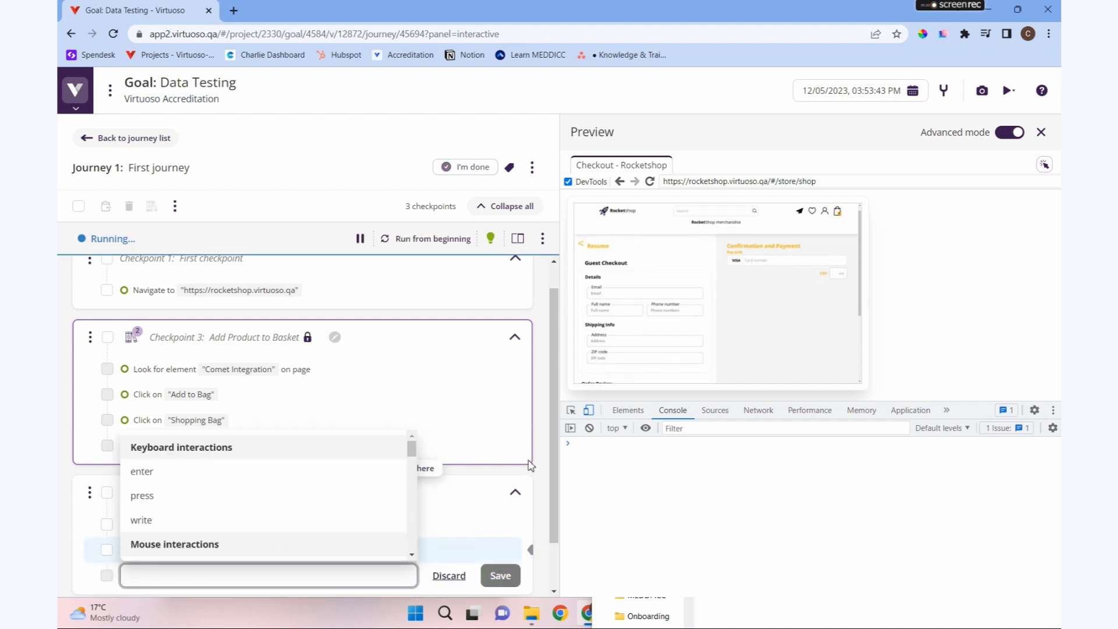
pyautogui.write('wrt')
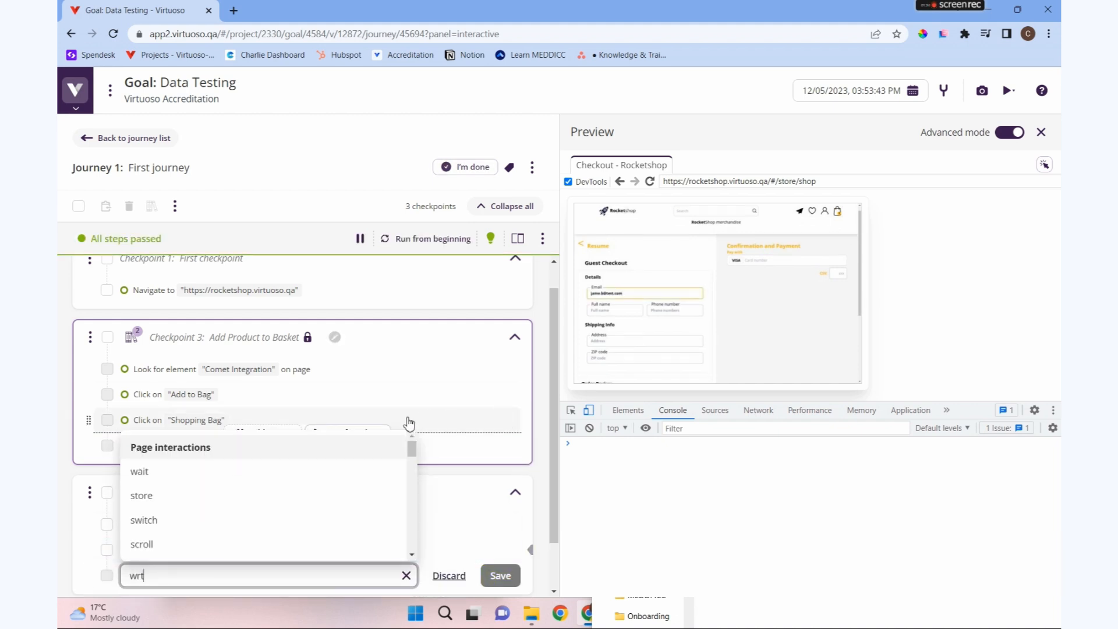
pyautogui.write('iet "Jame')
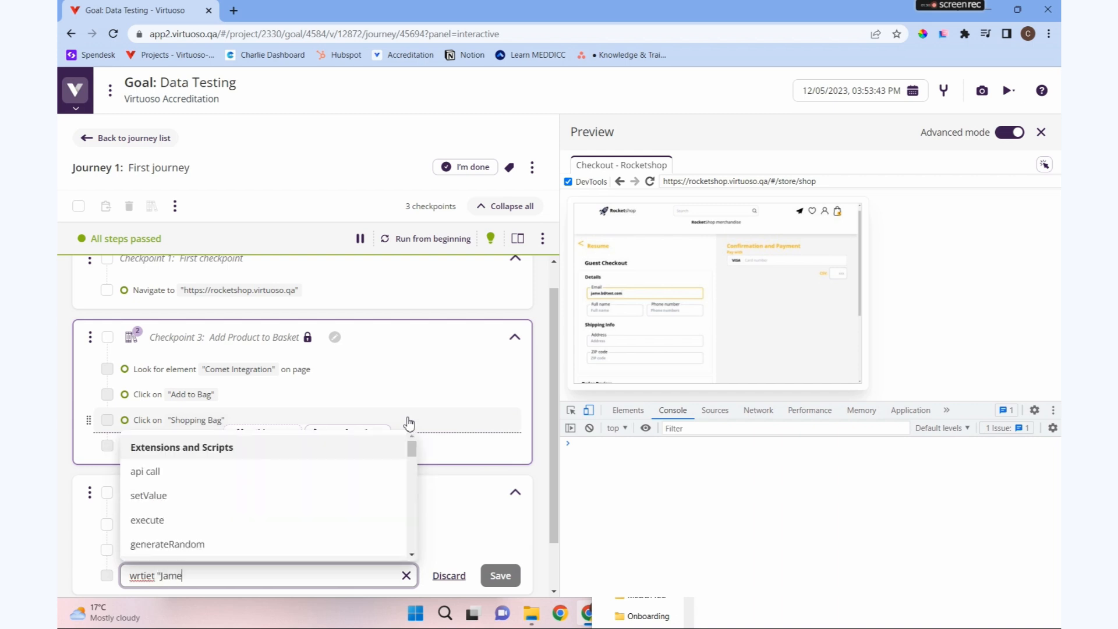
pyautogui.write('B" in "')
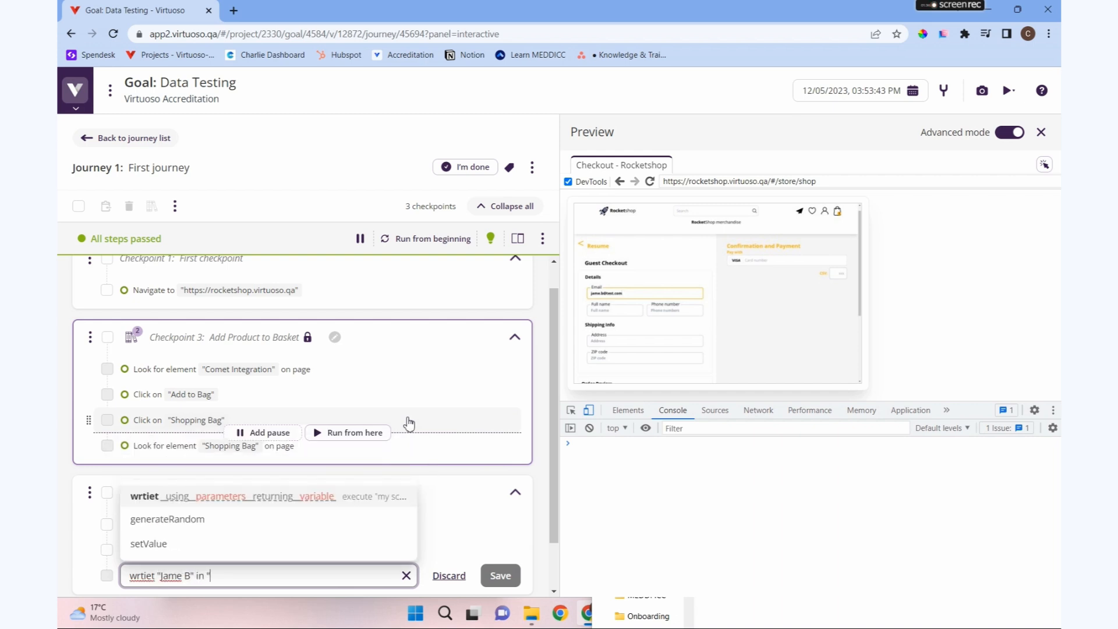
pyautogui.write('Full Name"')
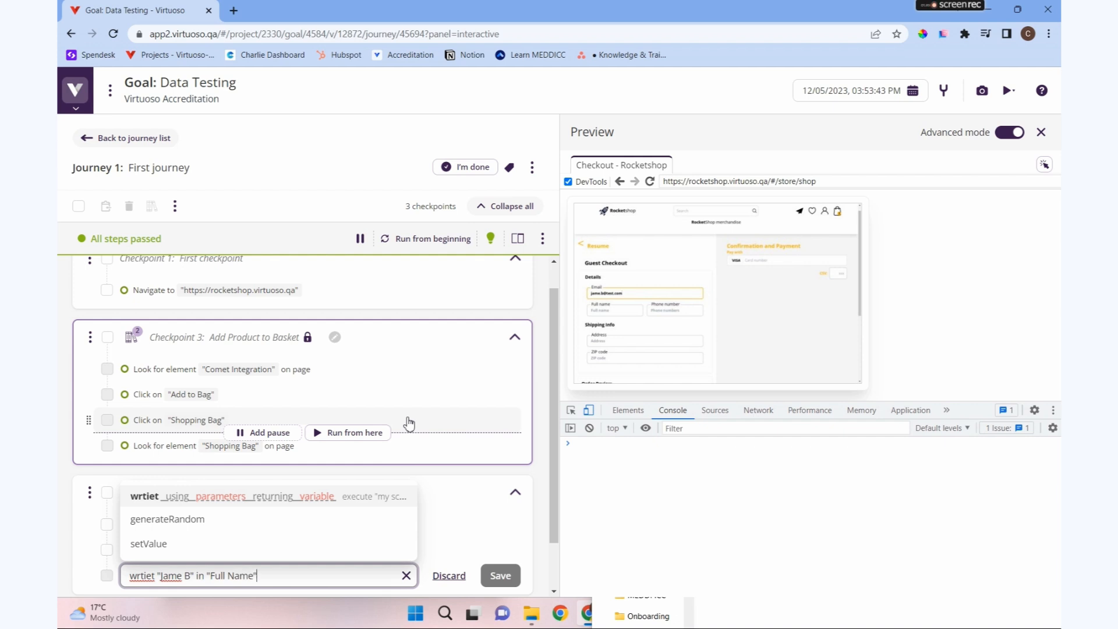
pyautogui.moveTo(183, 568)
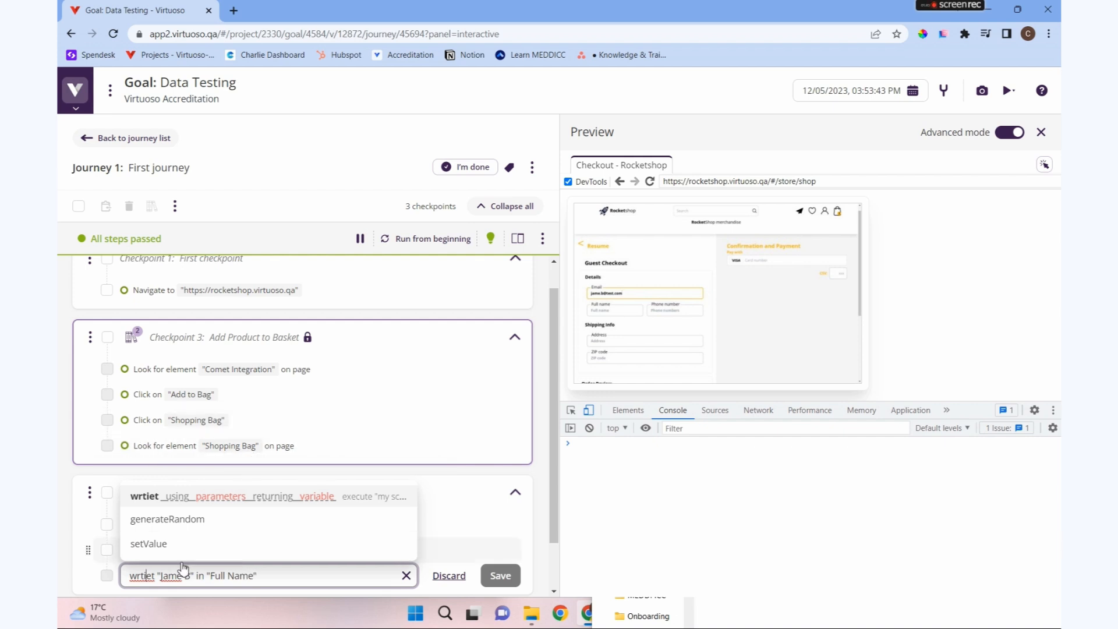
pyautogui.press('Backspace')
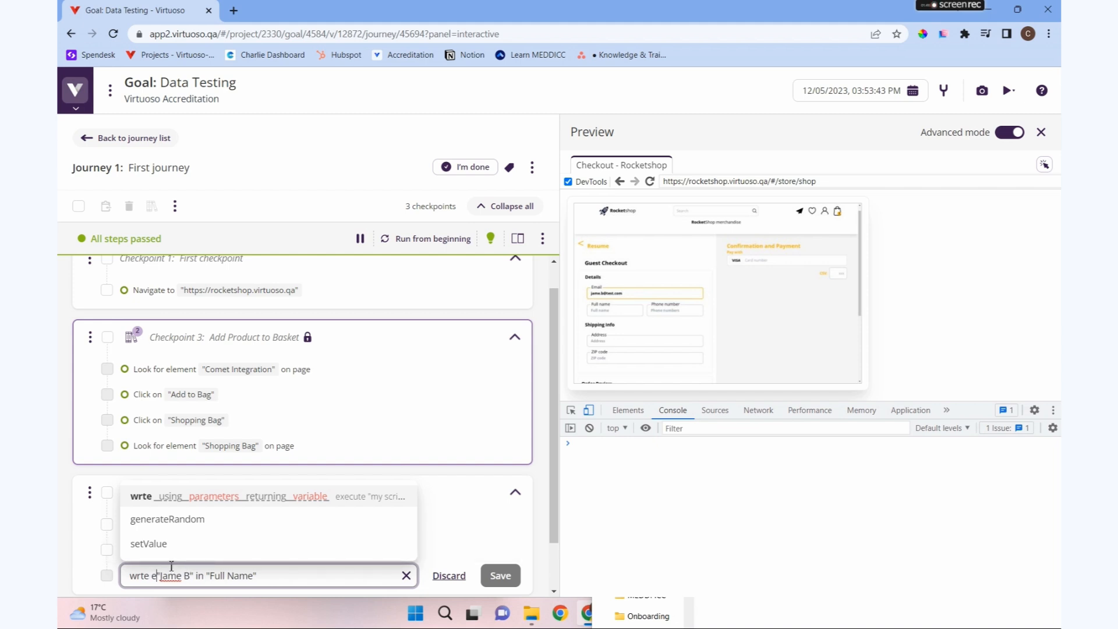
pyautogui.write('i')
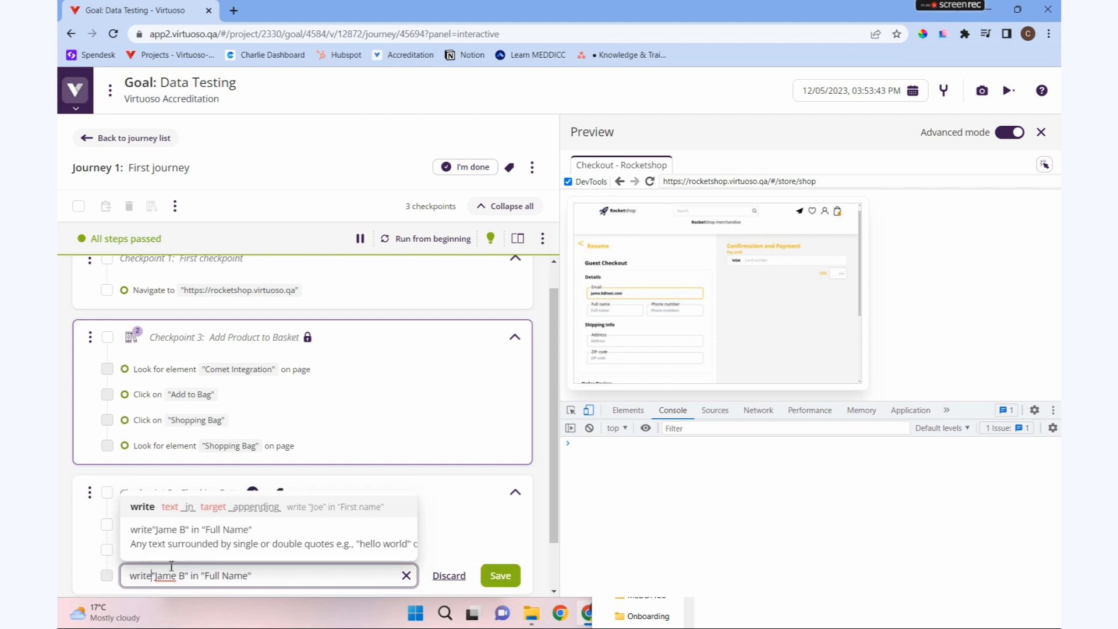
pyautogui.write('s')
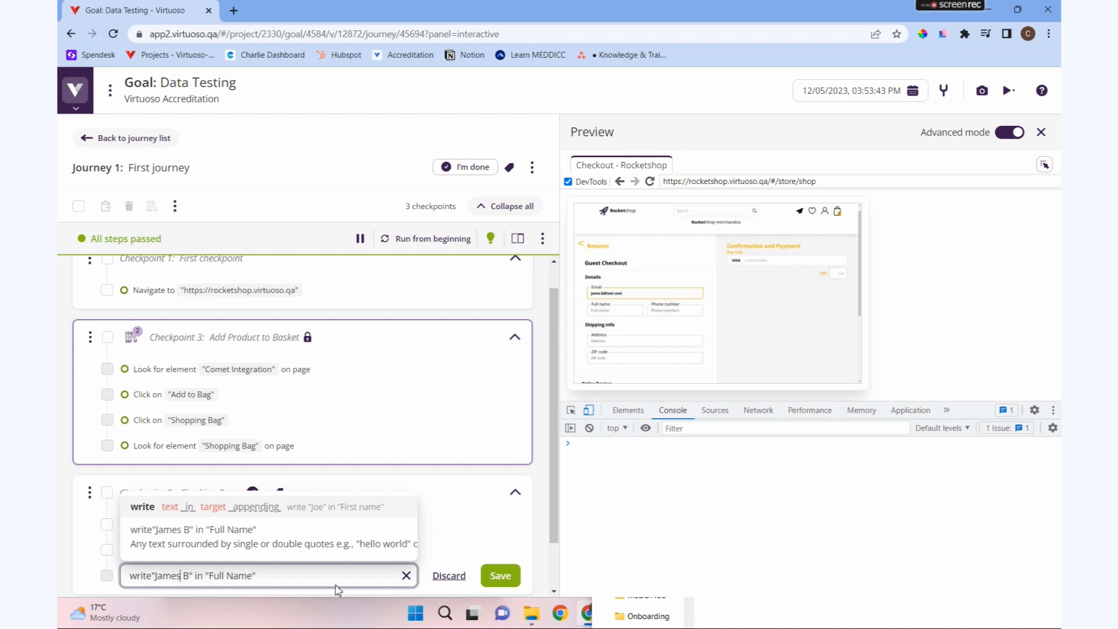
pyautogui.click(499, 575)
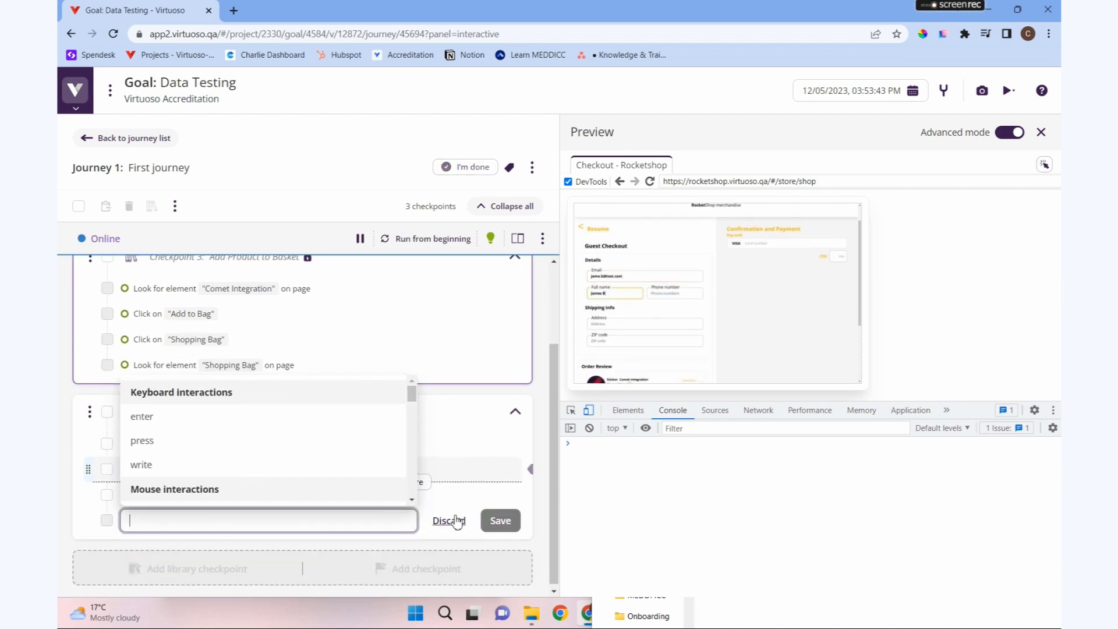
pyautogui.write("write '")
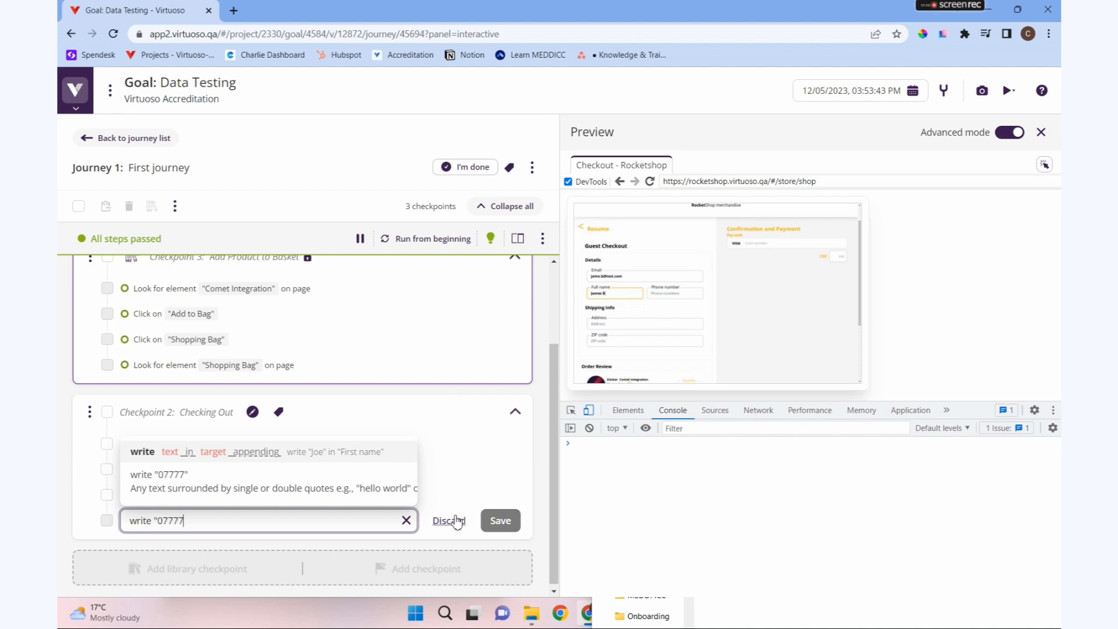
pyautogui.write('123456" in')
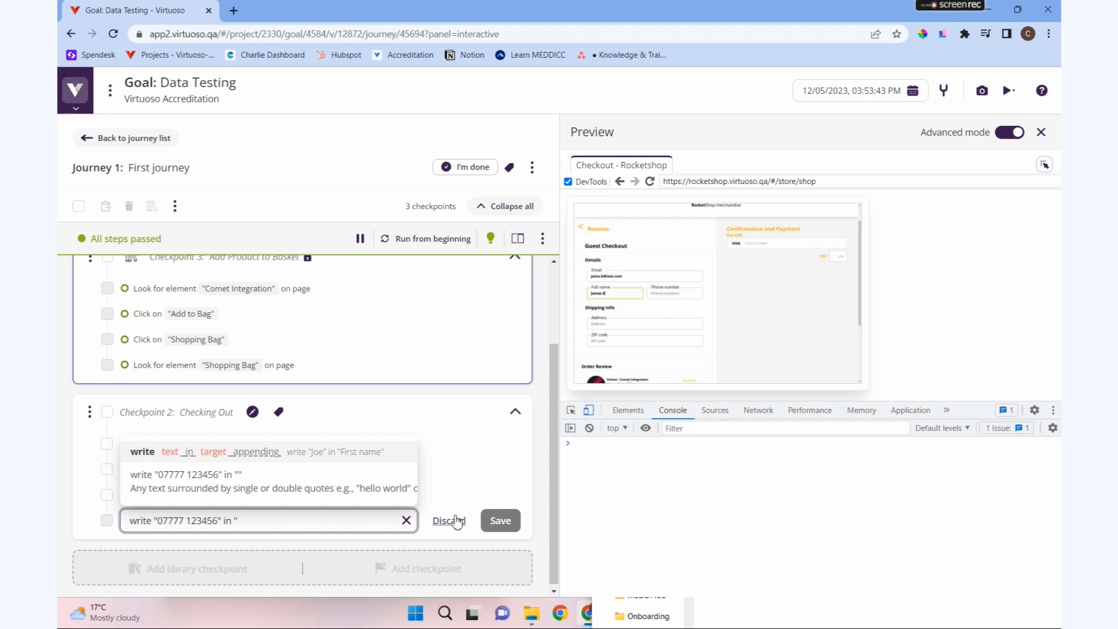
pyautogui.write('Phone Number')
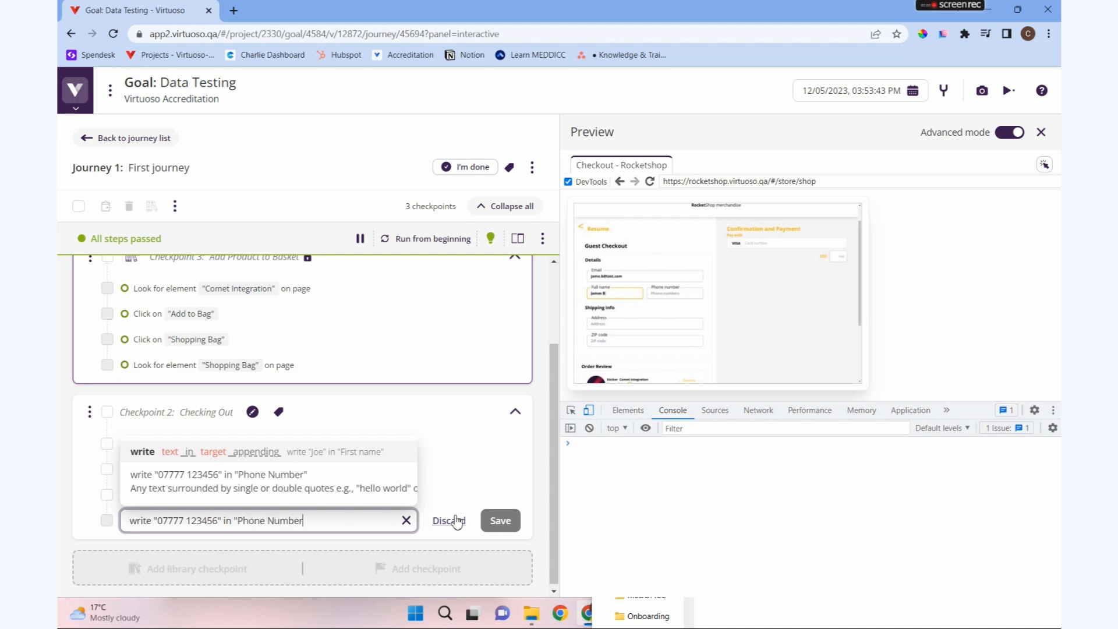
pyautogui.moveTo(500, 520)
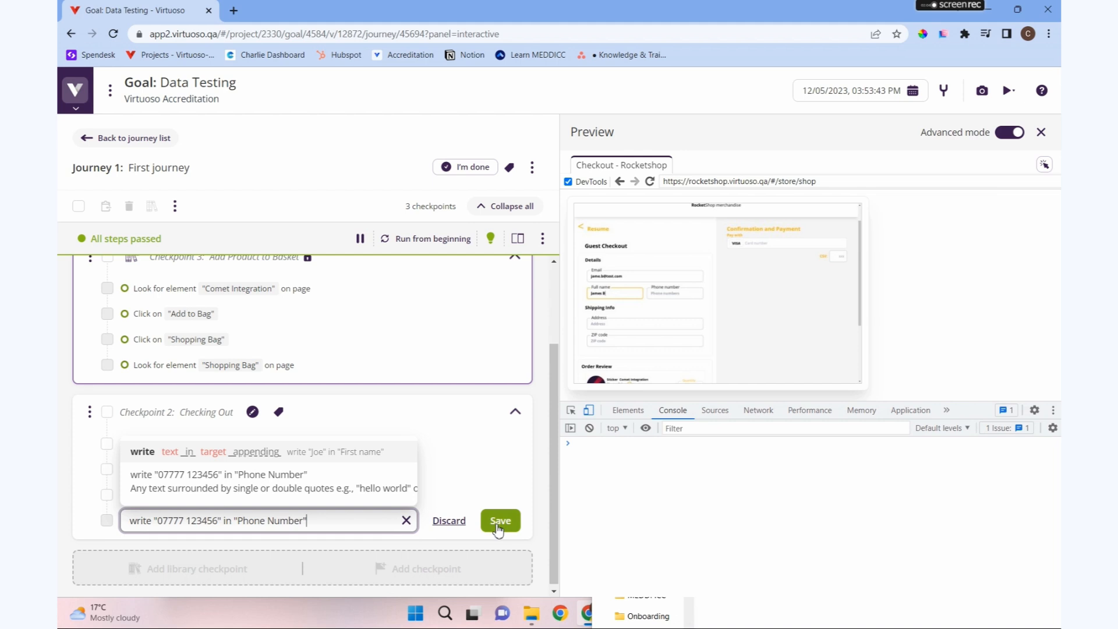
pyautogui.click(500, 520)
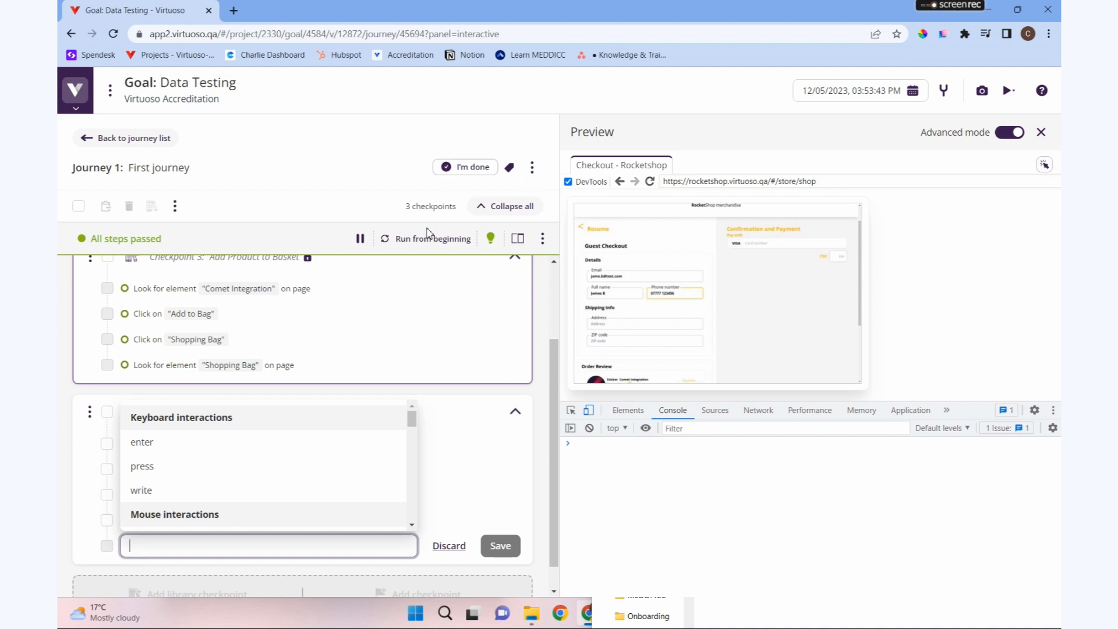
# Step: Run the journey from the beginning until All steps passed appears
pyautogui.click(432, 238)
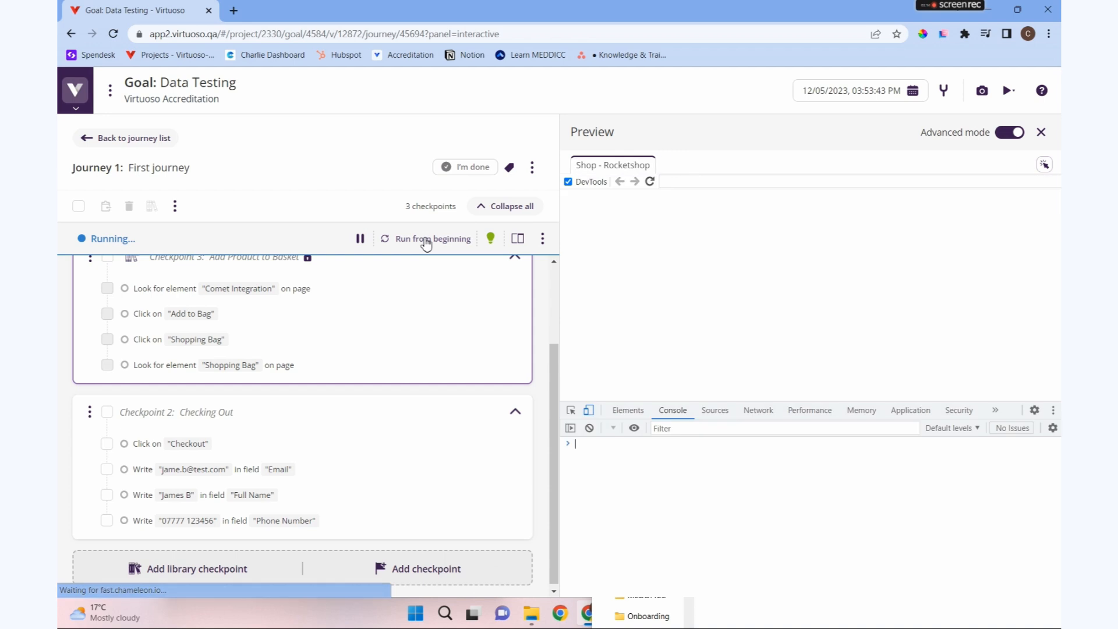
pyautogui.click(425, 238)
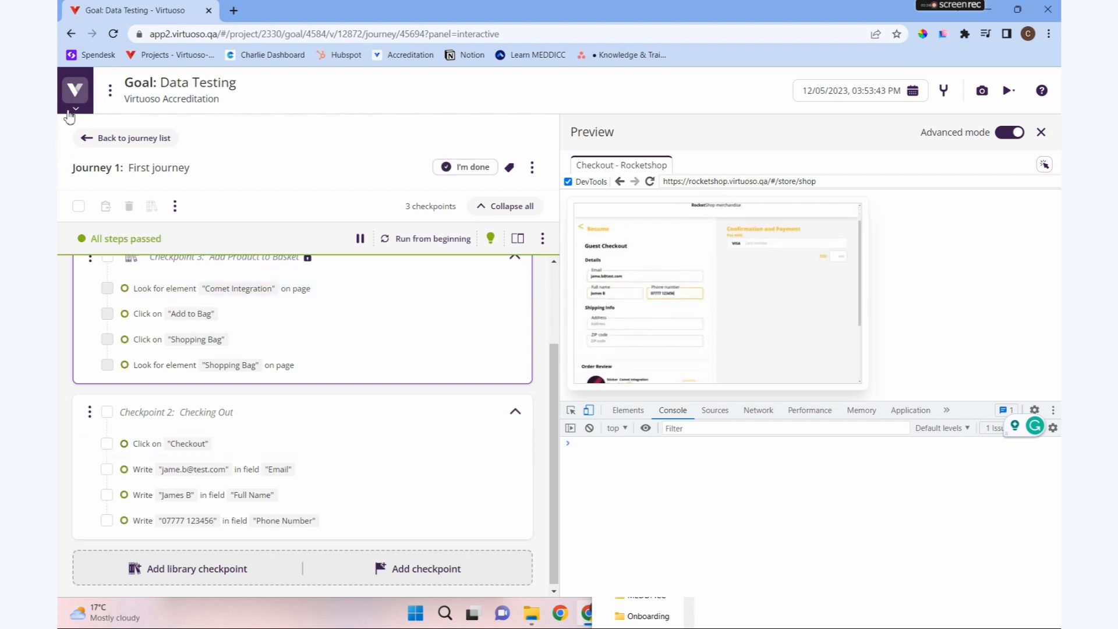
# Step: Go to the project's Test data and create a data table named Customers
pyautogui.click(74, 111)
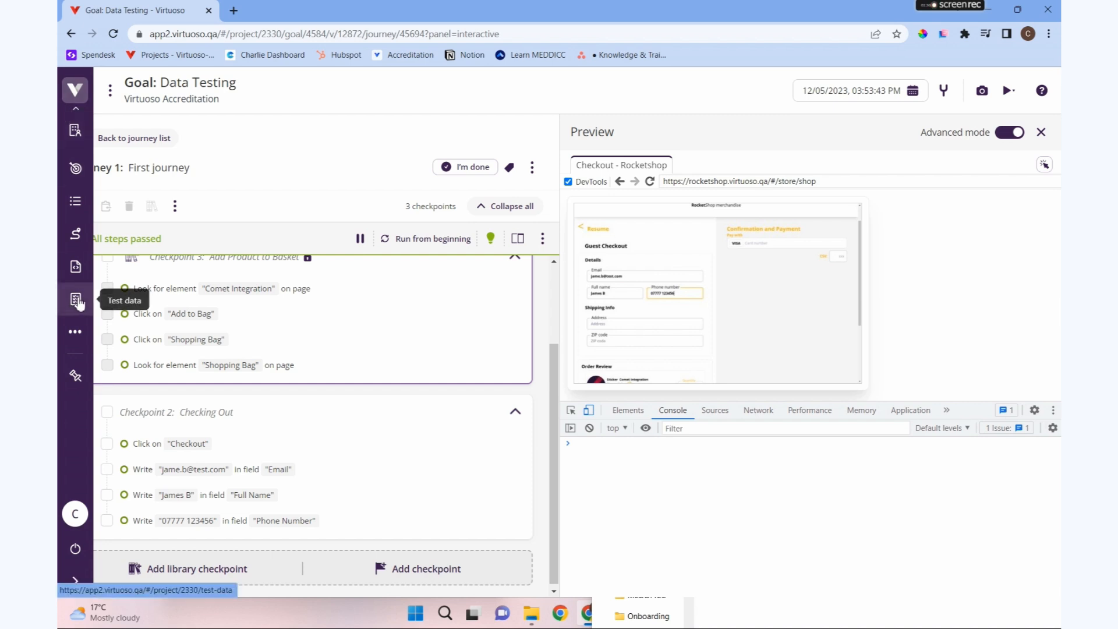
pyautogui.click(75, 299)
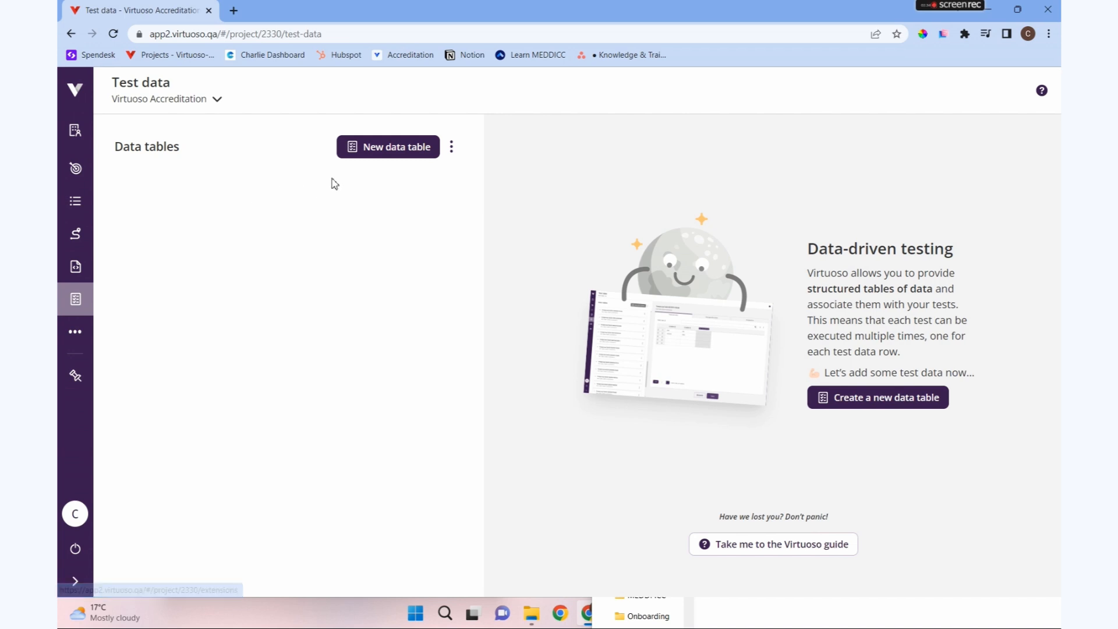
pyautogui.click(387, 147)
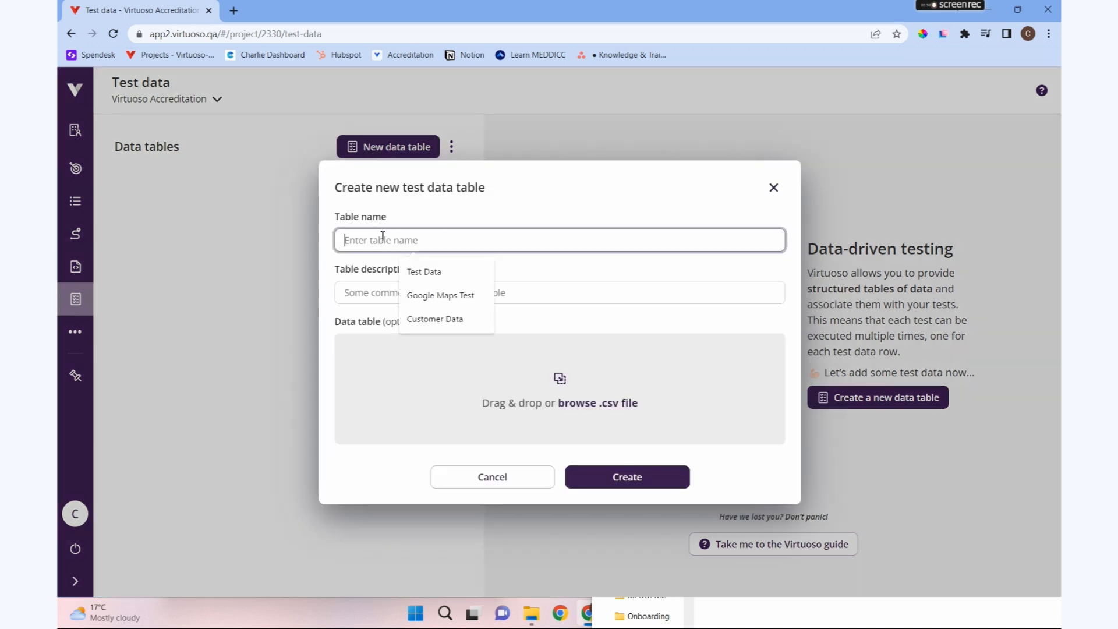
pyautogui.write('c')
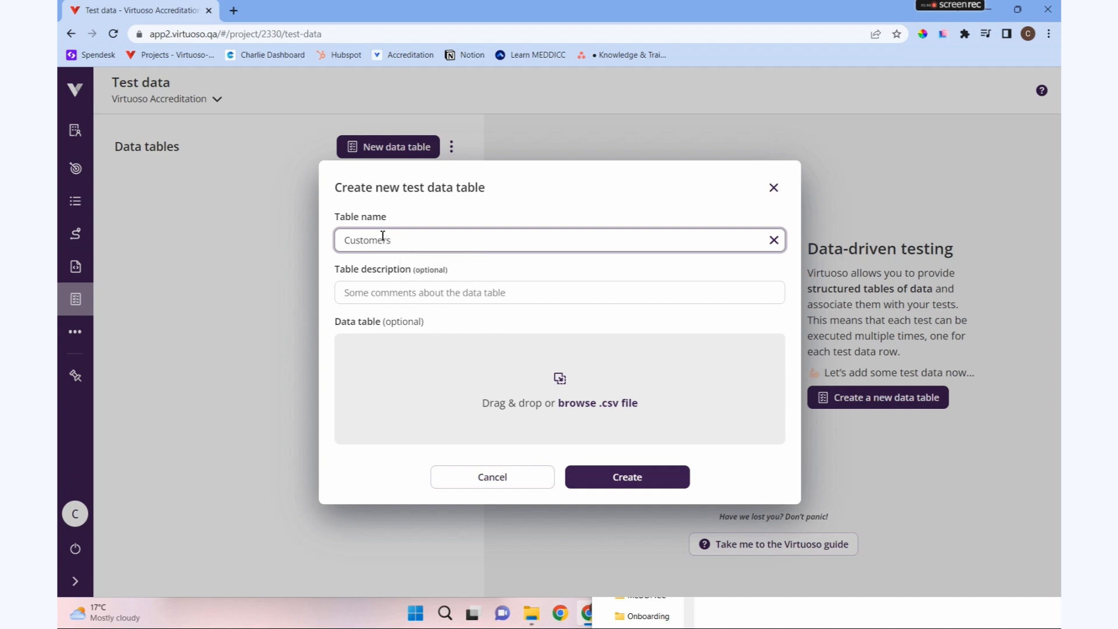
pyautogui.moveTo(597, 399)
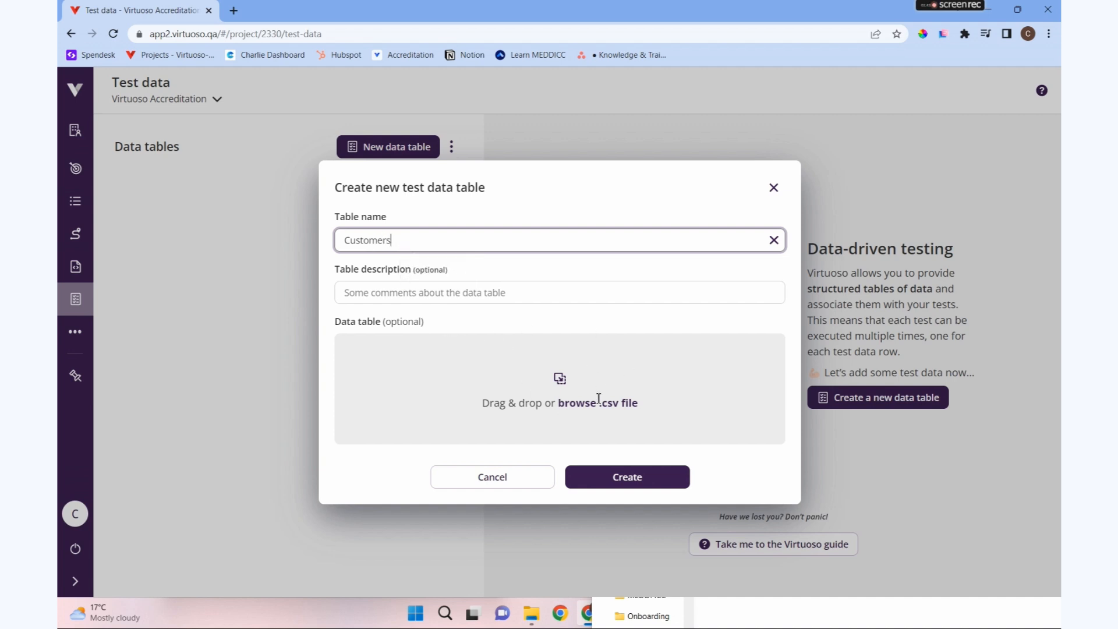
pyautogui.moveTo(626, 477)
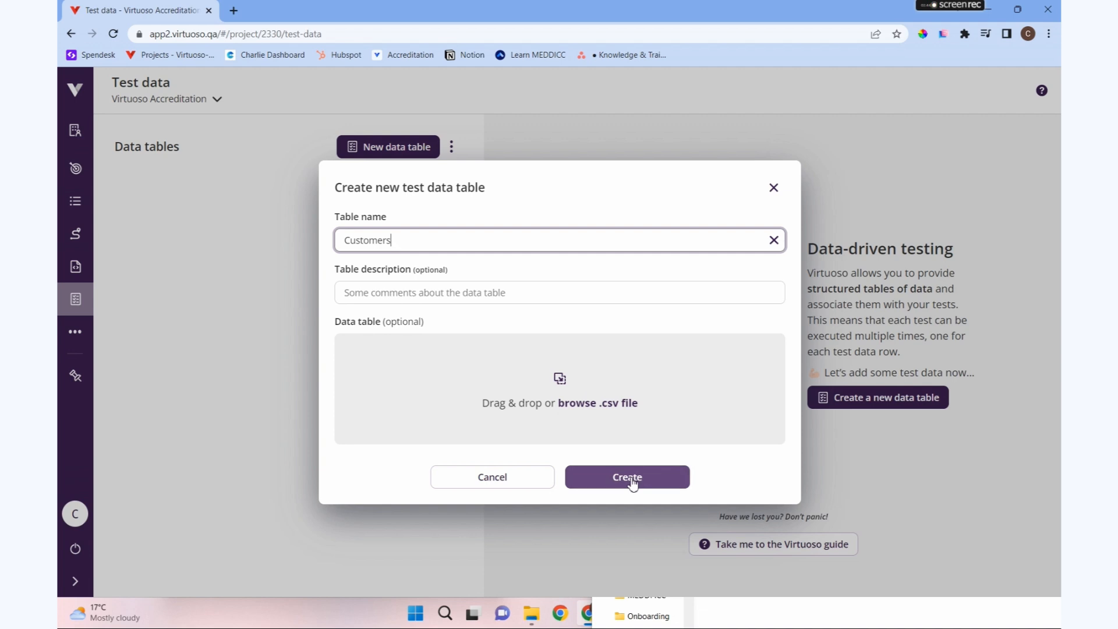
pyautogui.click(627, 476)
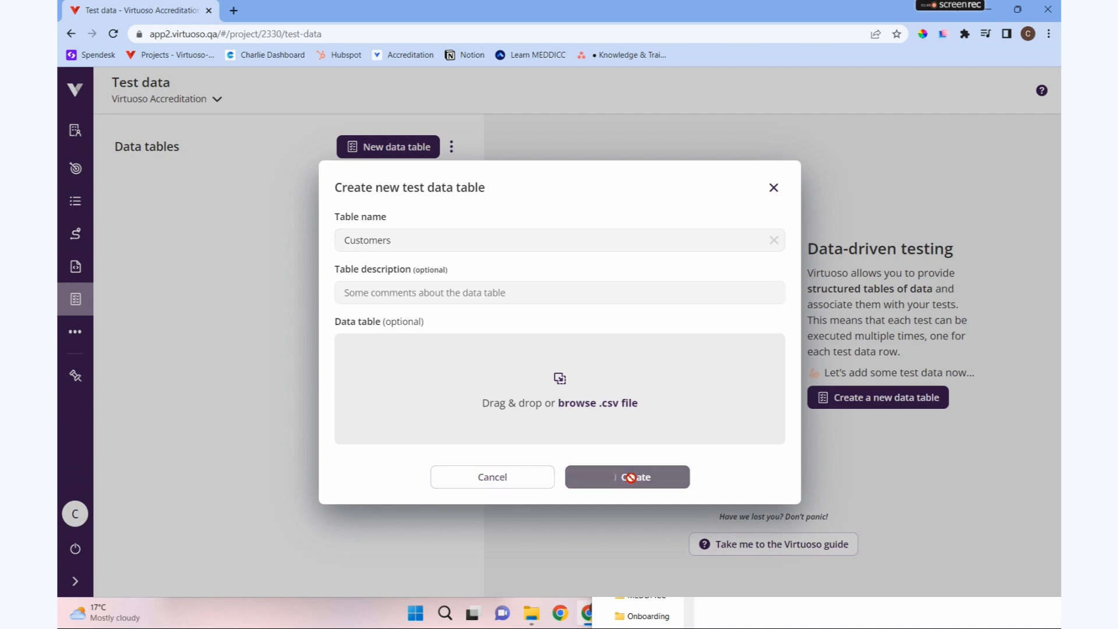
pyautogui.click(626, 476)
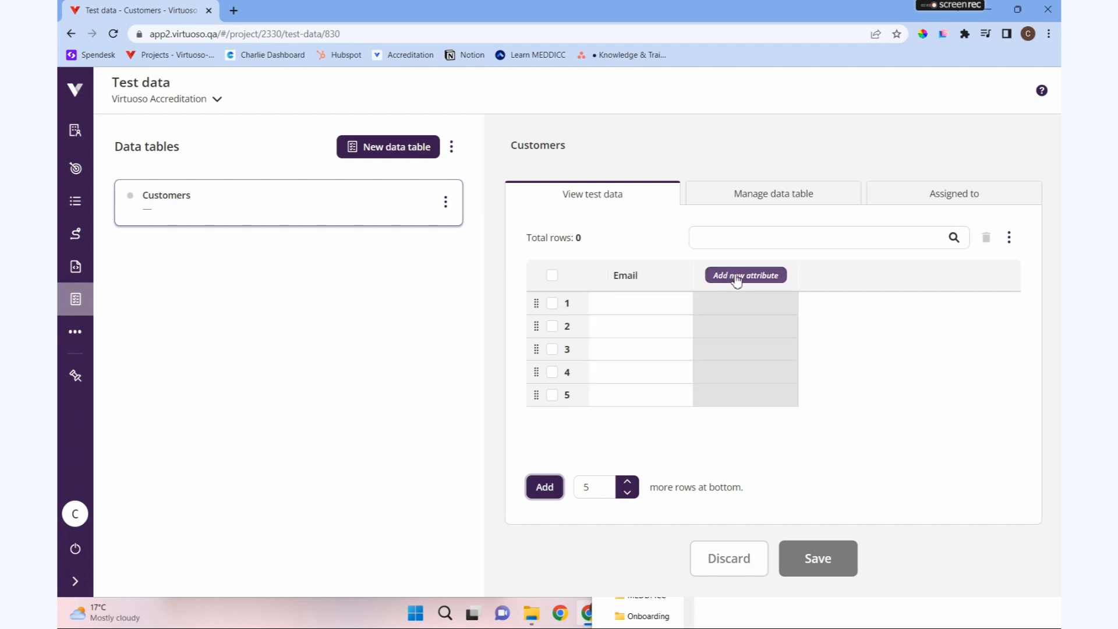
# Step: Add Full Name and Phone Number columns and start filling James's row
pyautogui.write('Full Name')
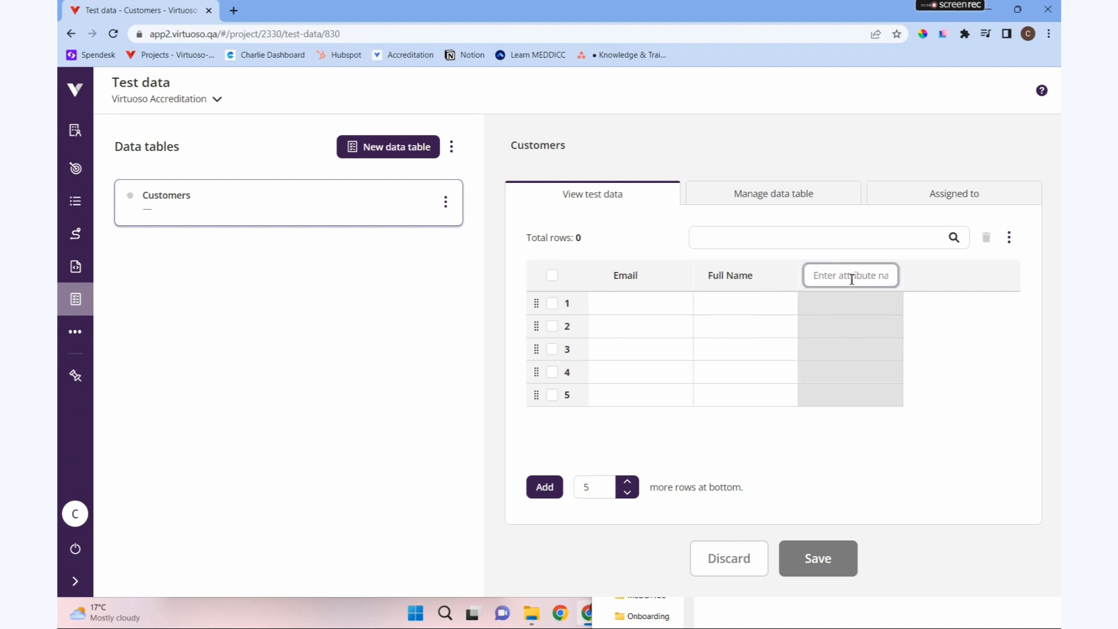
pyautogui.write('Phone Numb')
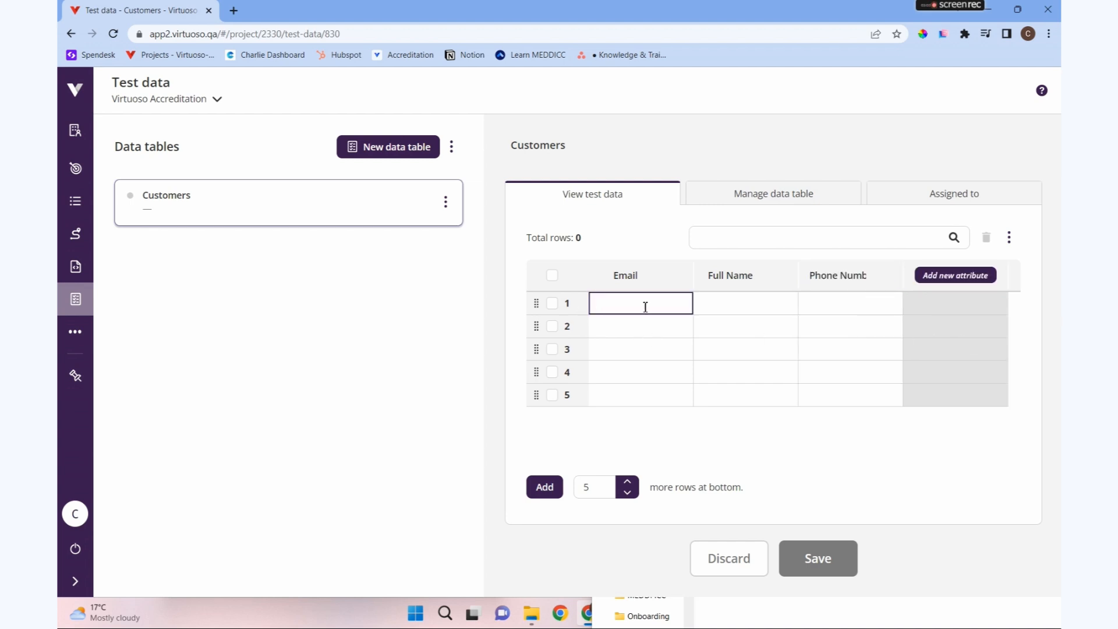
pyautogui.write('james.b@test.com')
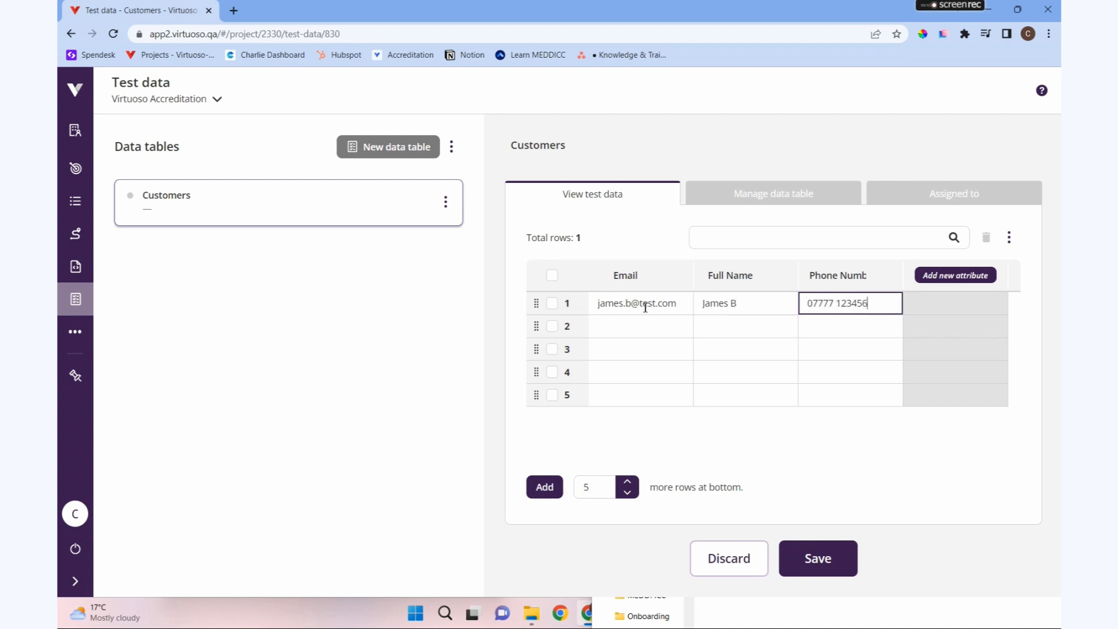
pyautogui.write('Jane.y')
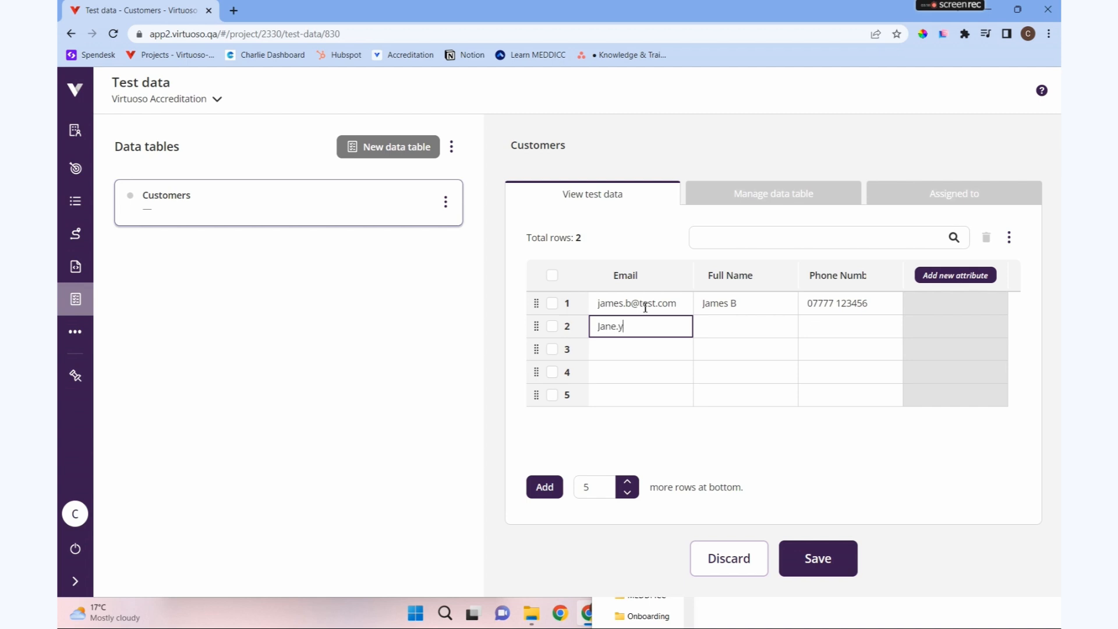
pyautogui.write('@test.com')
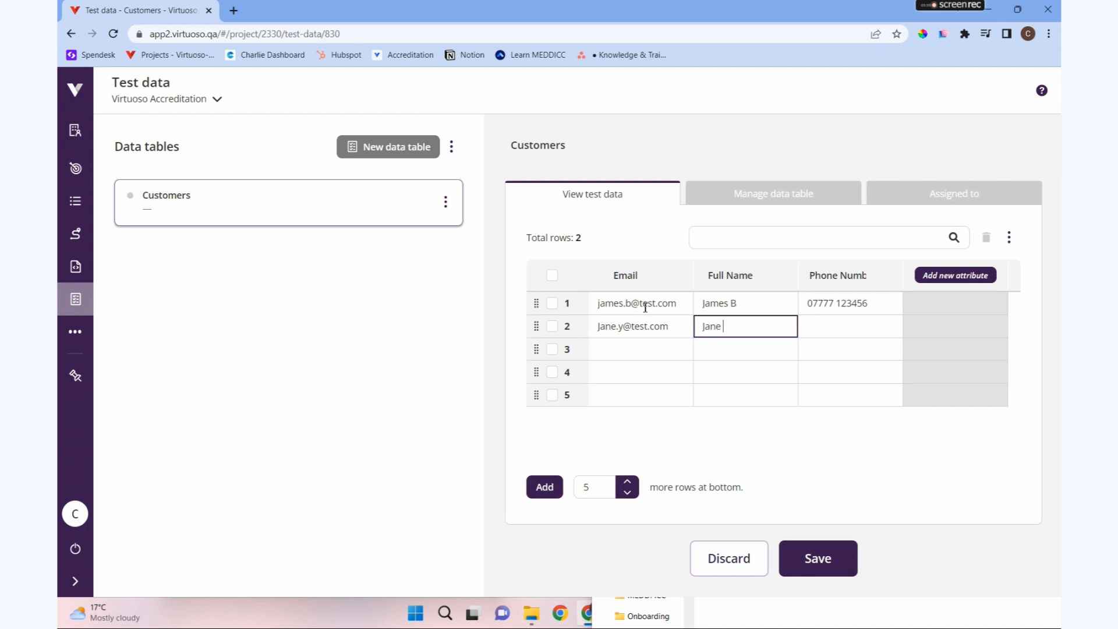
pyautogui.write('Y0777')
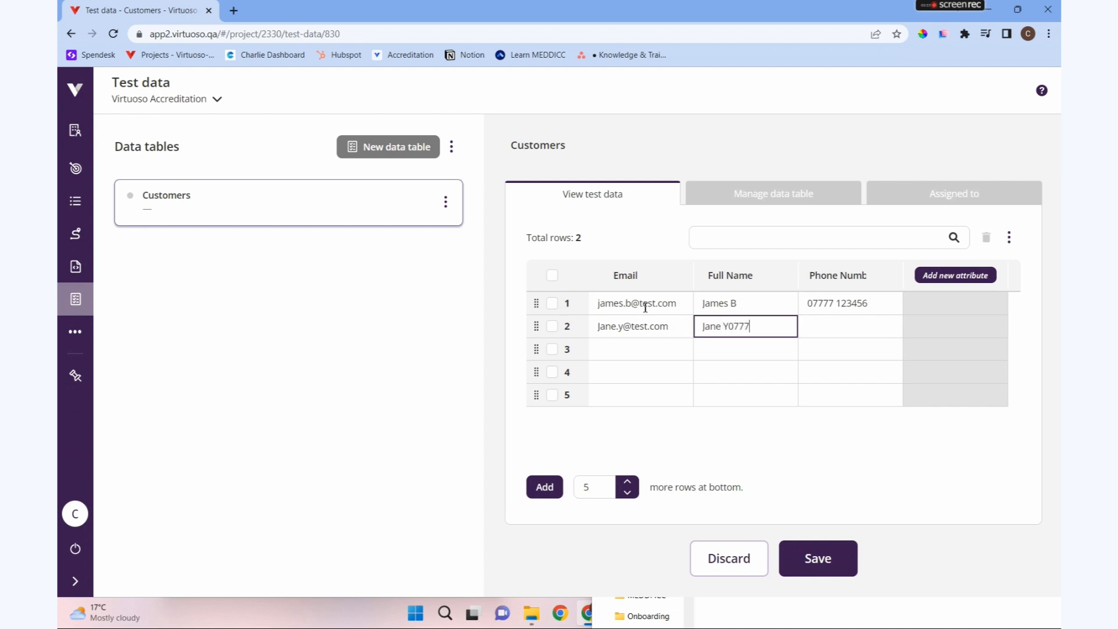
pyautogui.press('Backspace')
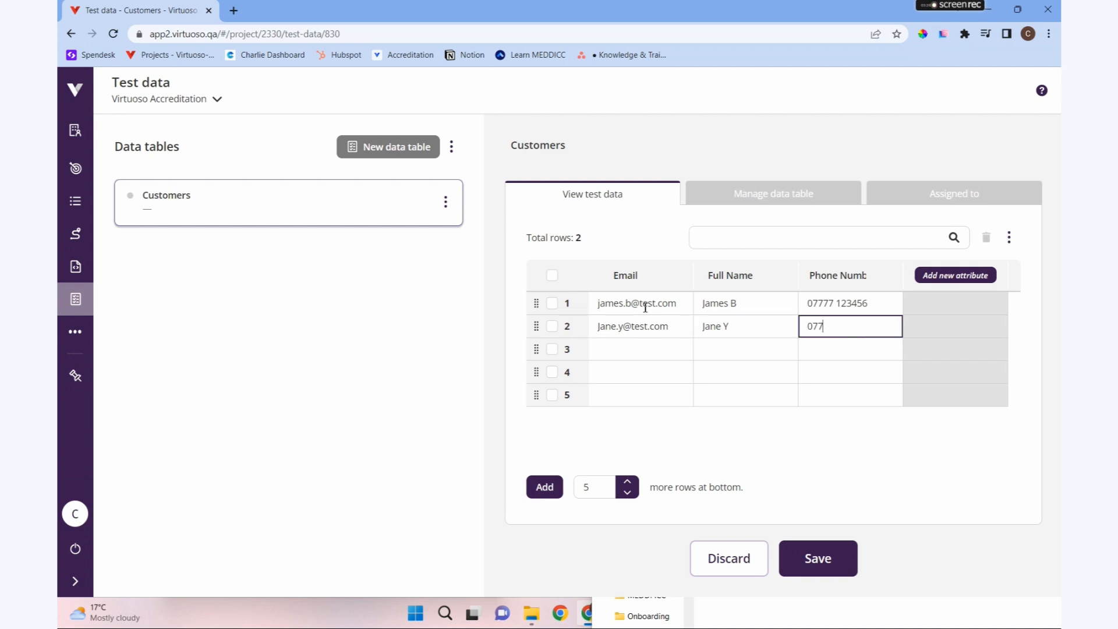
pyautogui.write('767')
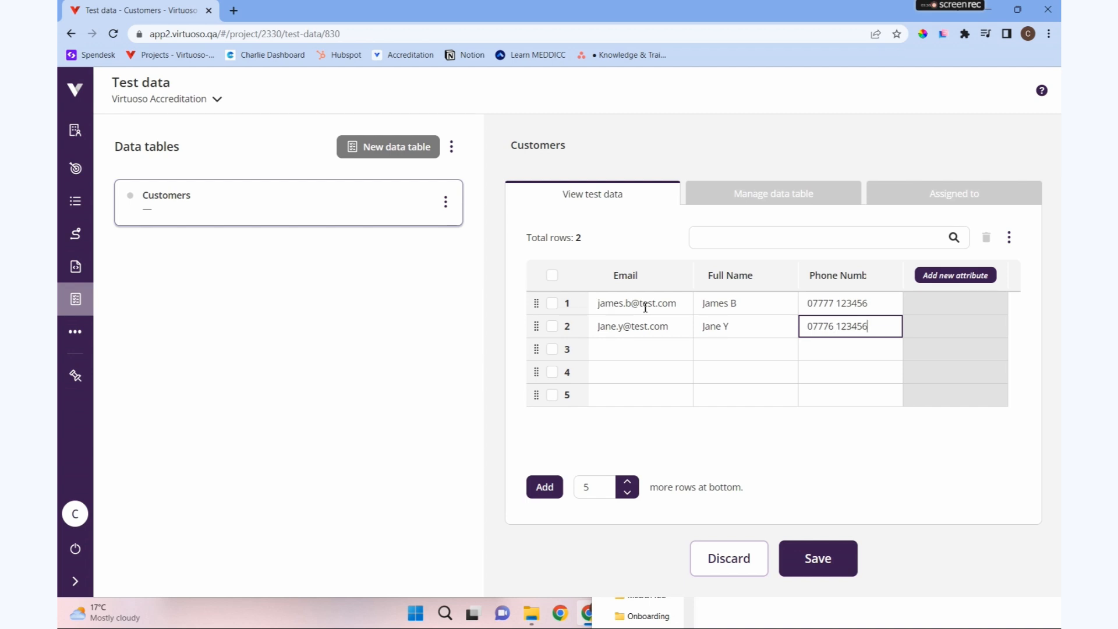
pyautogui.click(990, 442)
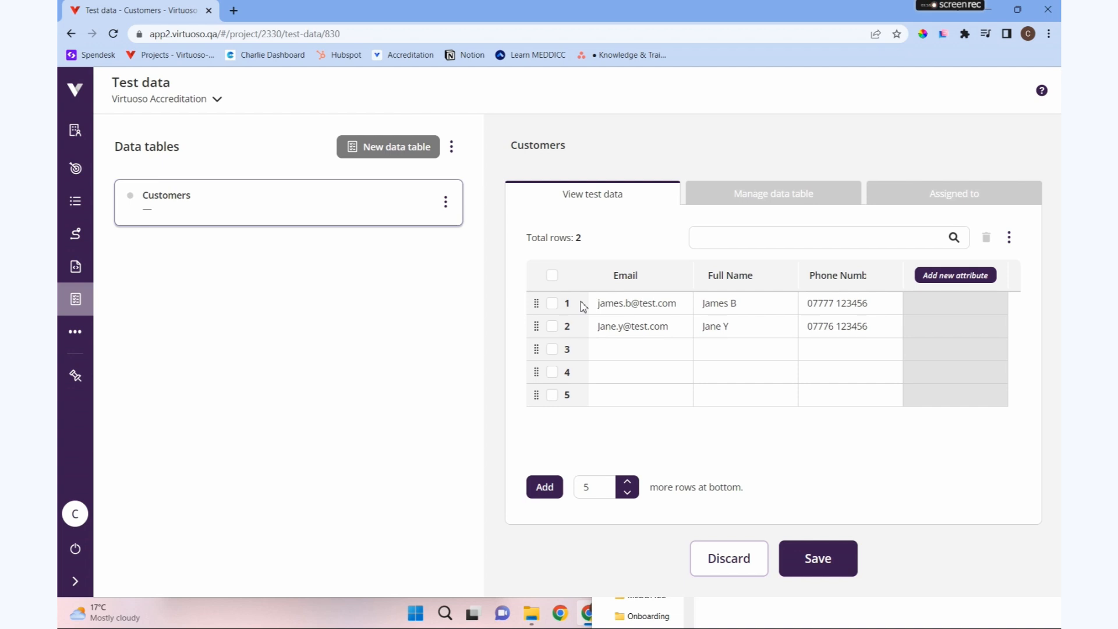
# Step: Save the Customers rows, then create the Test Data table from a CSV file
pyautogui.click(543, 486)
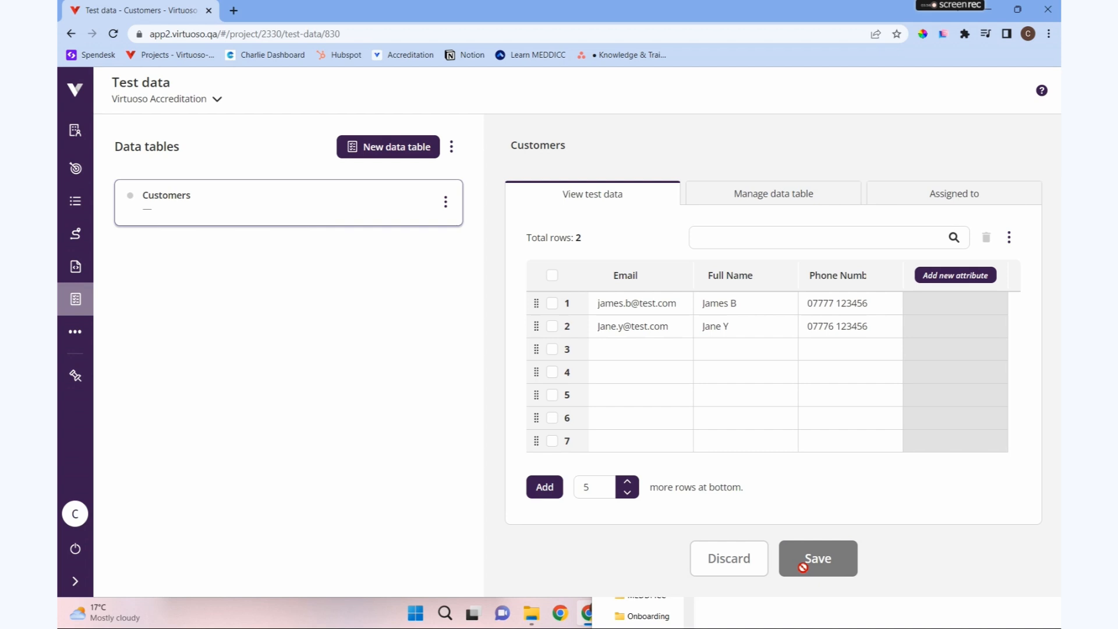
pyautogui.moveTo(429, 451)
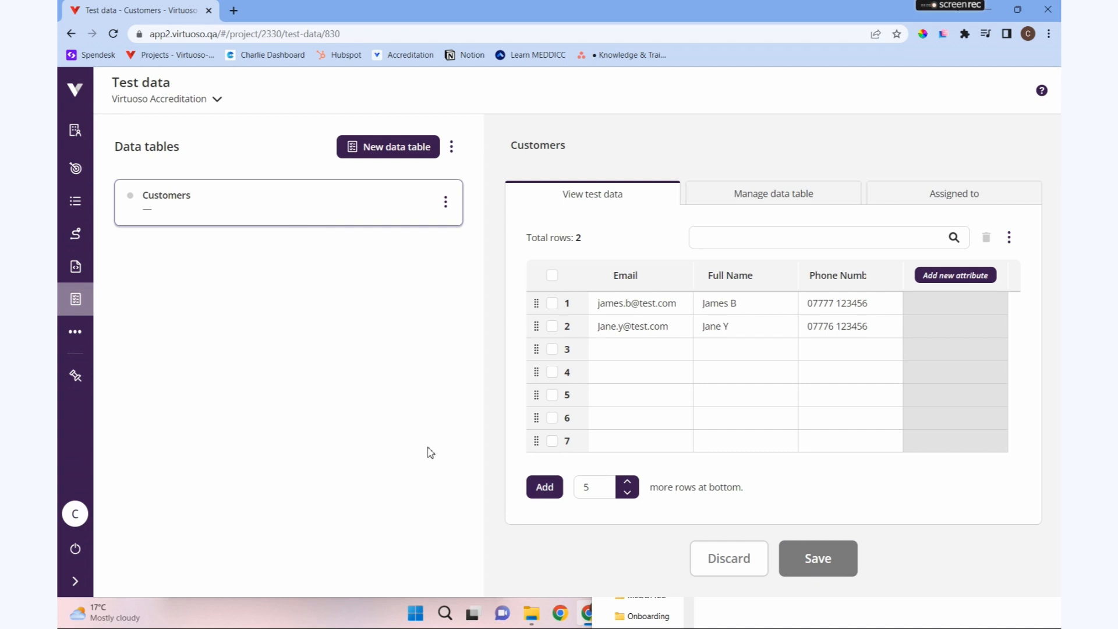
pyautogui.moveTo(405, 167)
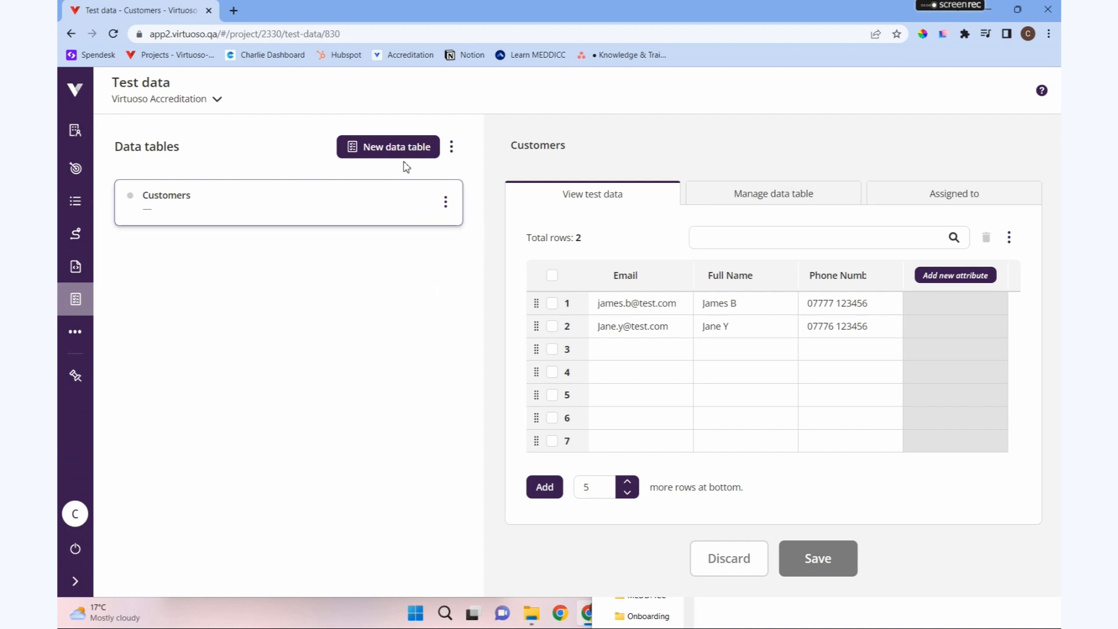
pyautogui.click(388, 147)
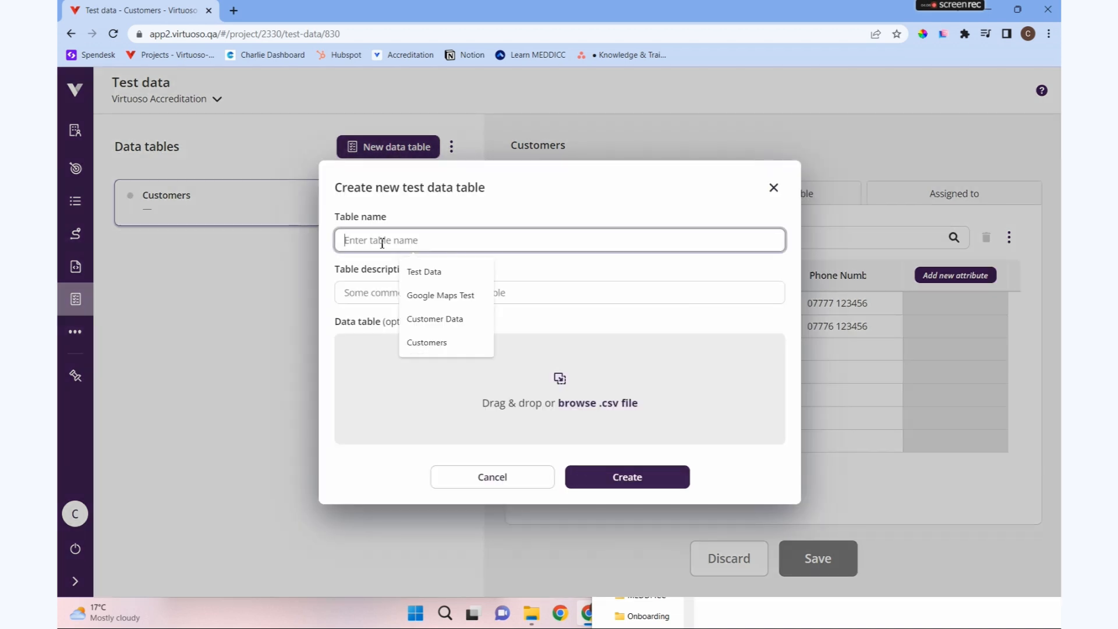
pyautogui.click(423, 272)
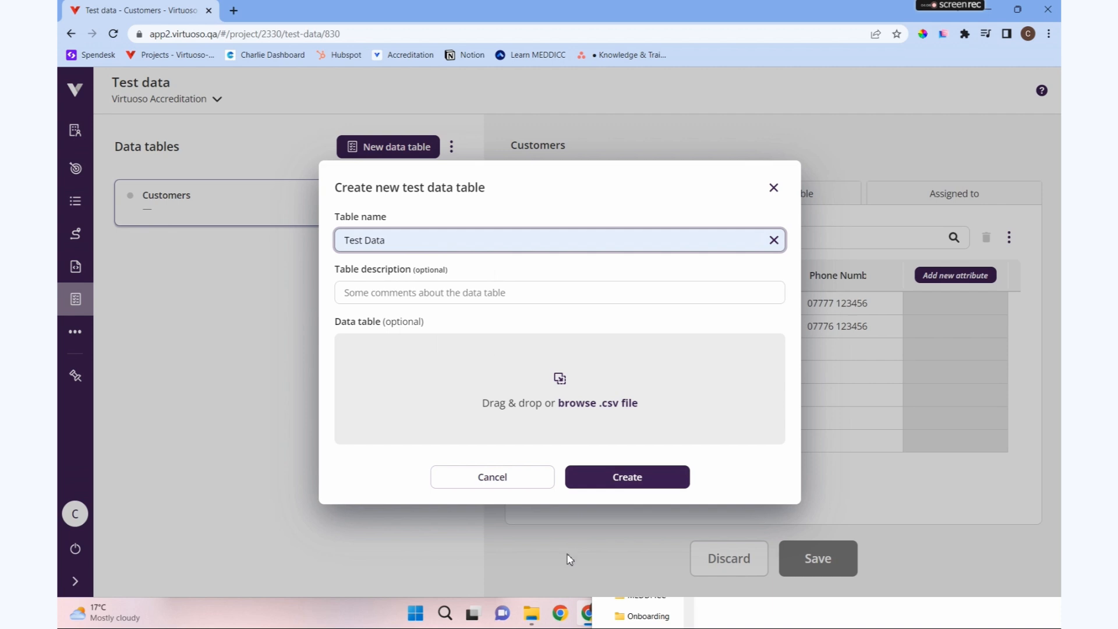
pyautogui.click(598, 403)
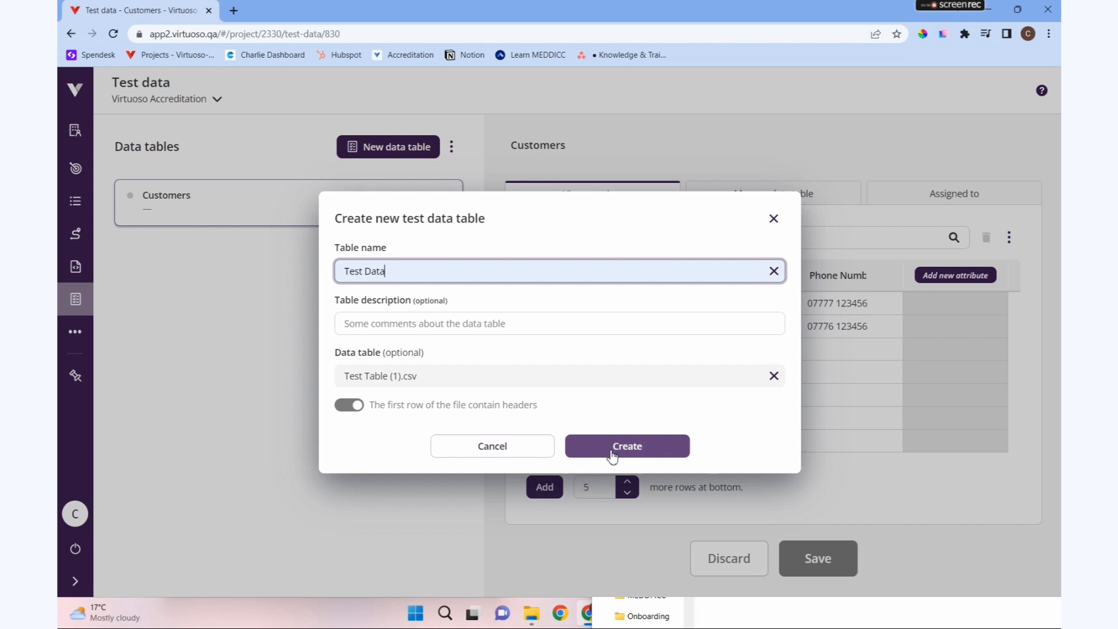
pyautogui.click(626, 445)
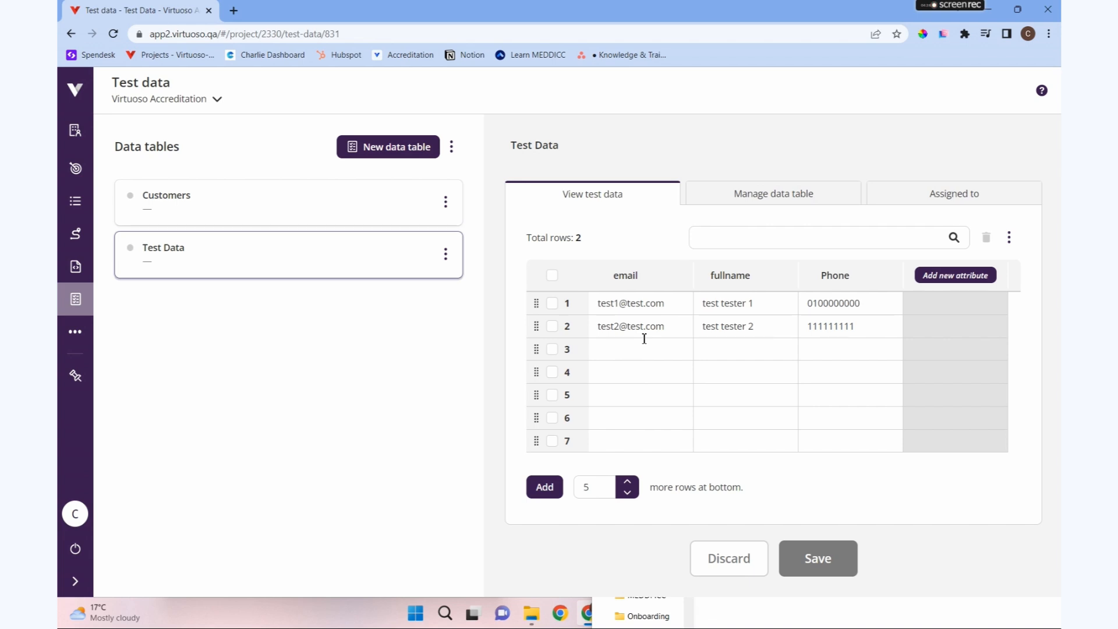
pyautogui.moveTo(843, 275)
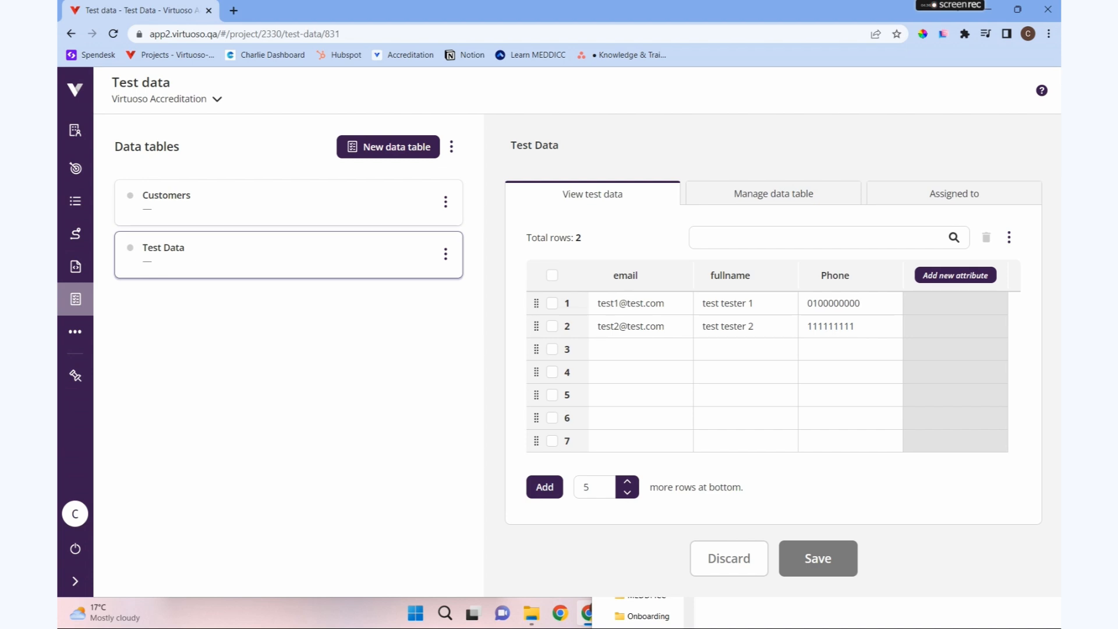
# Step: Open First journey from the Data Testing goal and show its three-dot actions menu
pyautogui.click(74, 168)
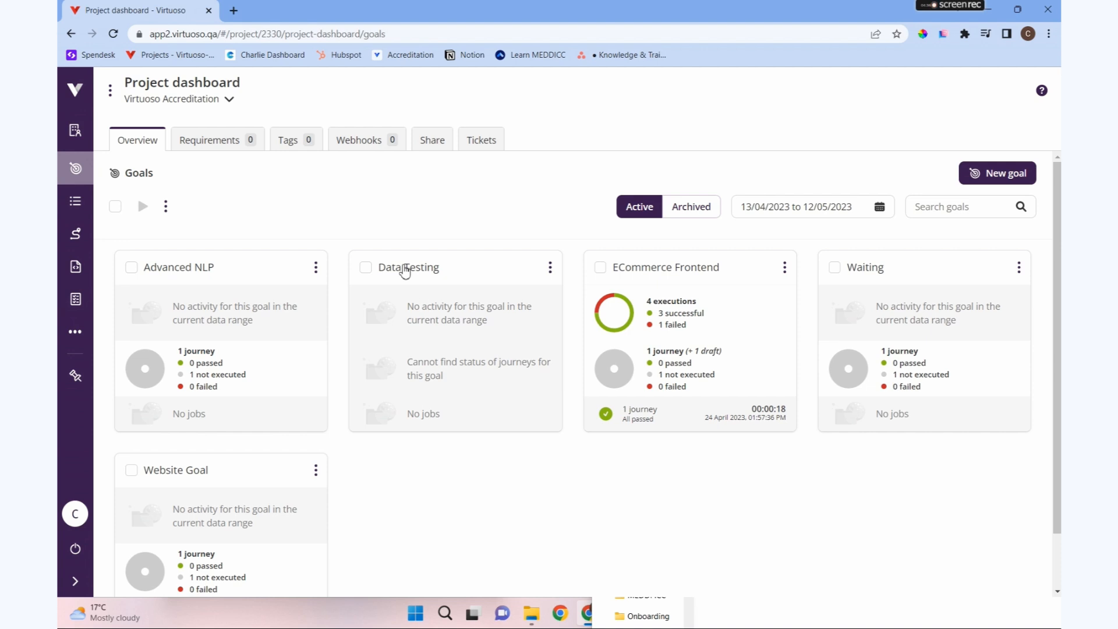
pyautogui.click(409, 267)
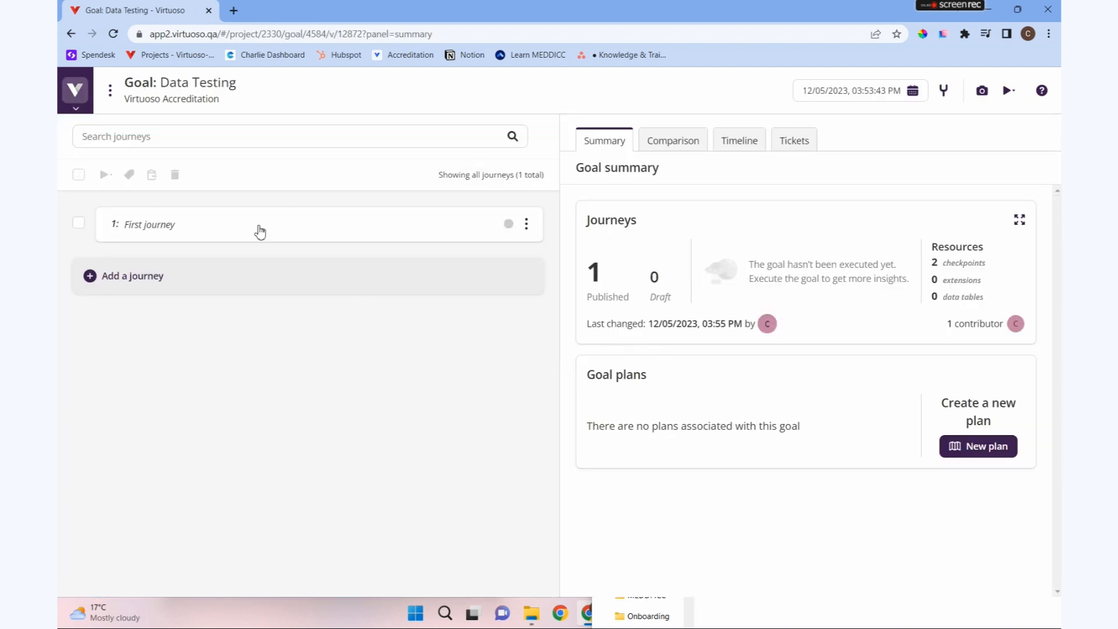
pyautogui.click(149, 223)
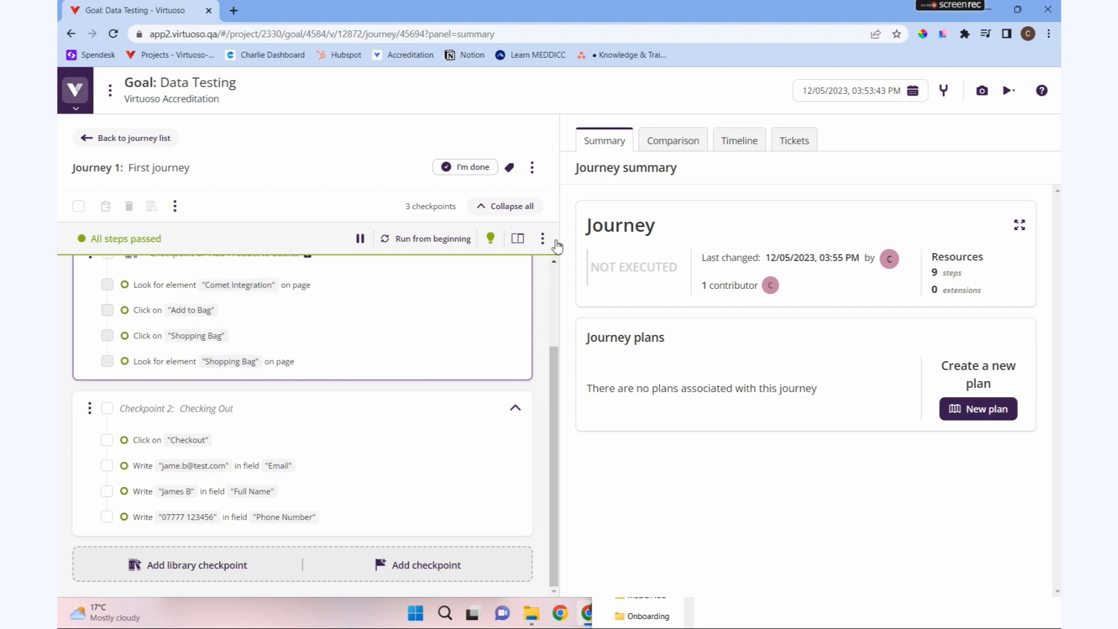
pyautogui.click(531, 167)
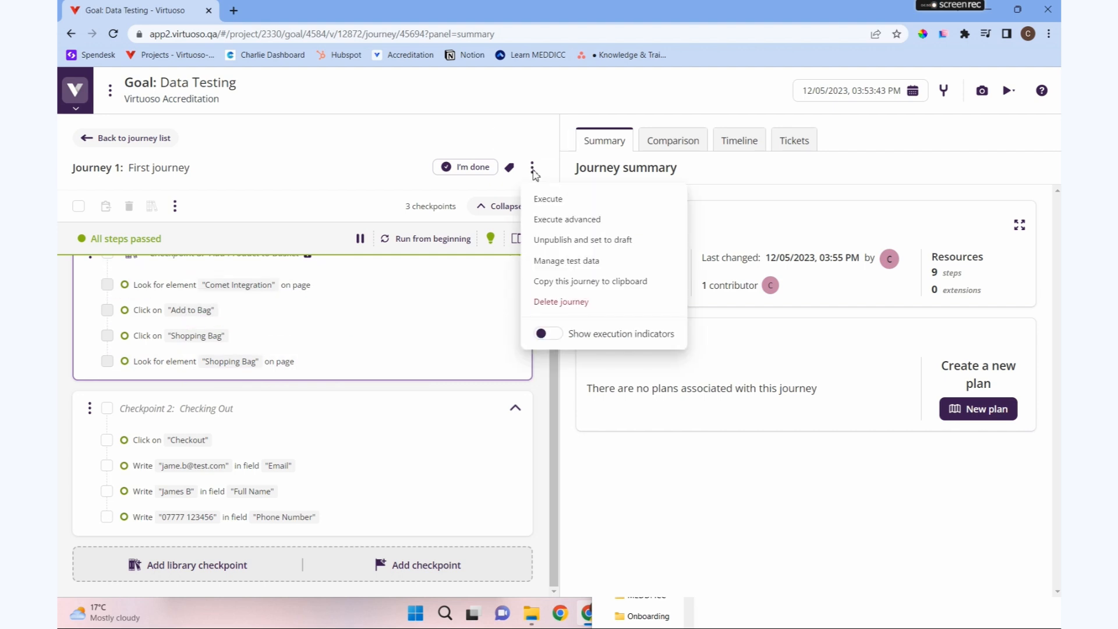
pyautogui.moveTo(566, 260)
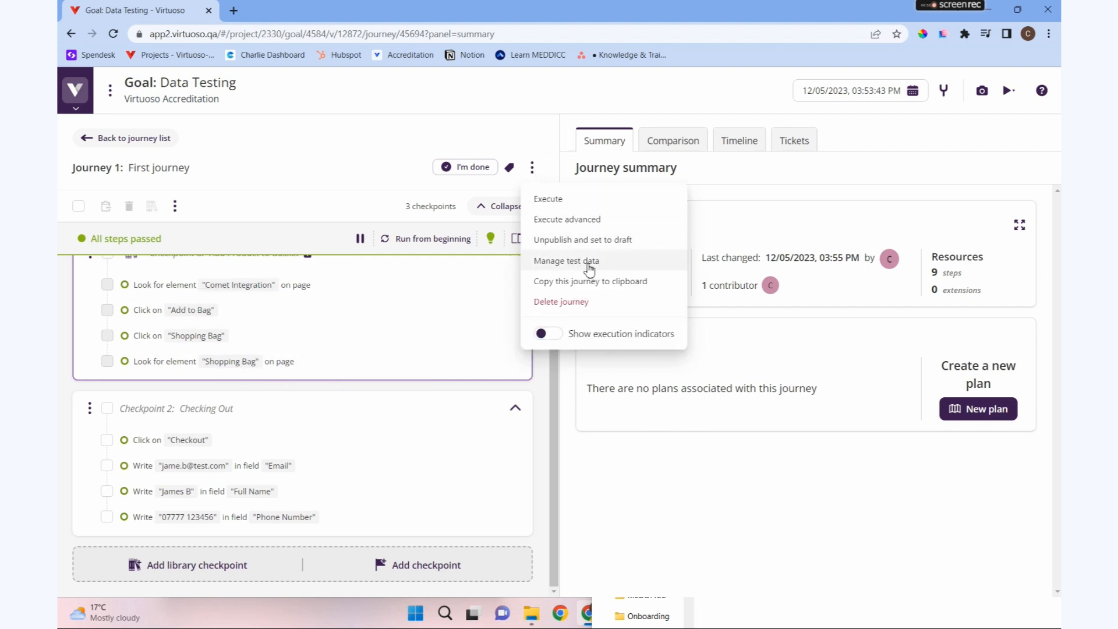
pyautogui.moveTo(590, 267)
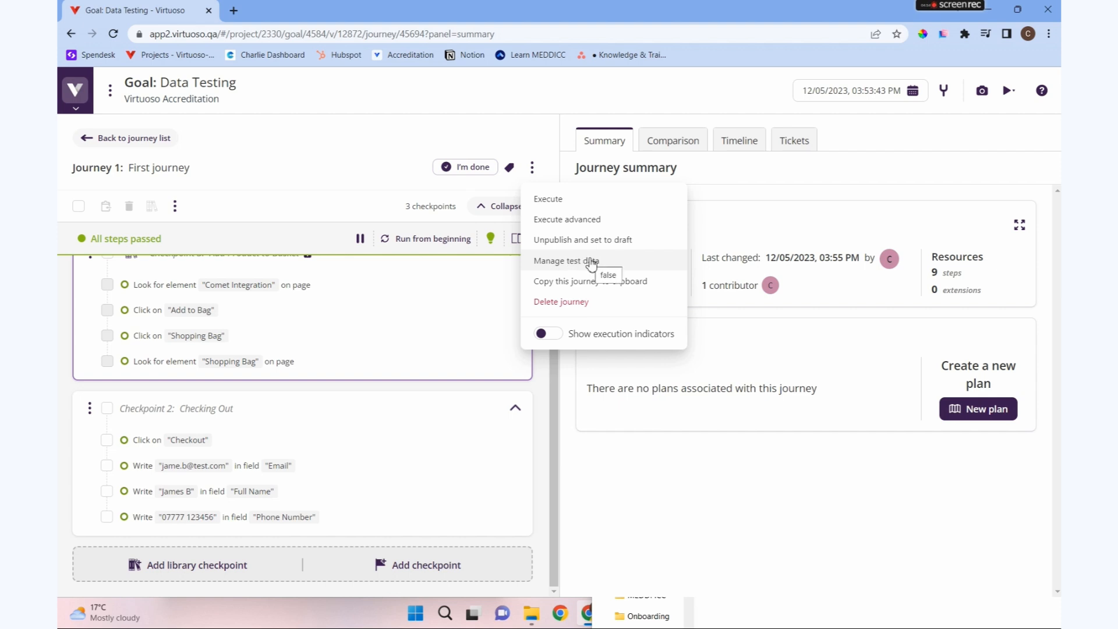
# Step: Assign the Customers table to First journey and save its Email, Full Name and Phone Number step mappings
pyautogui.click(565, 261)
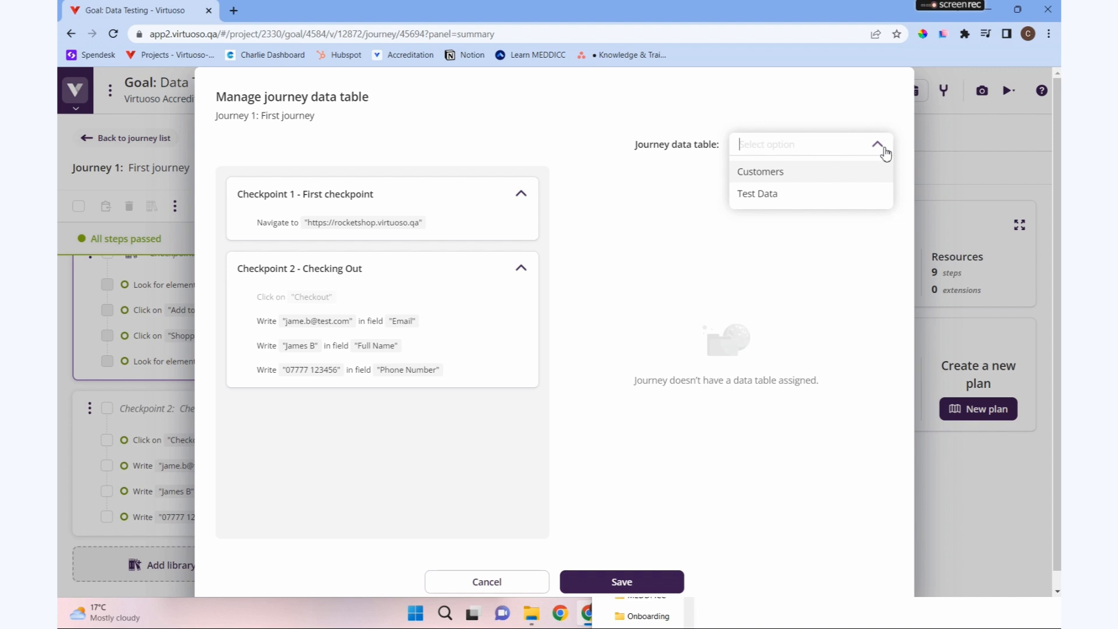
pyautogui.moveTo(777, 182)
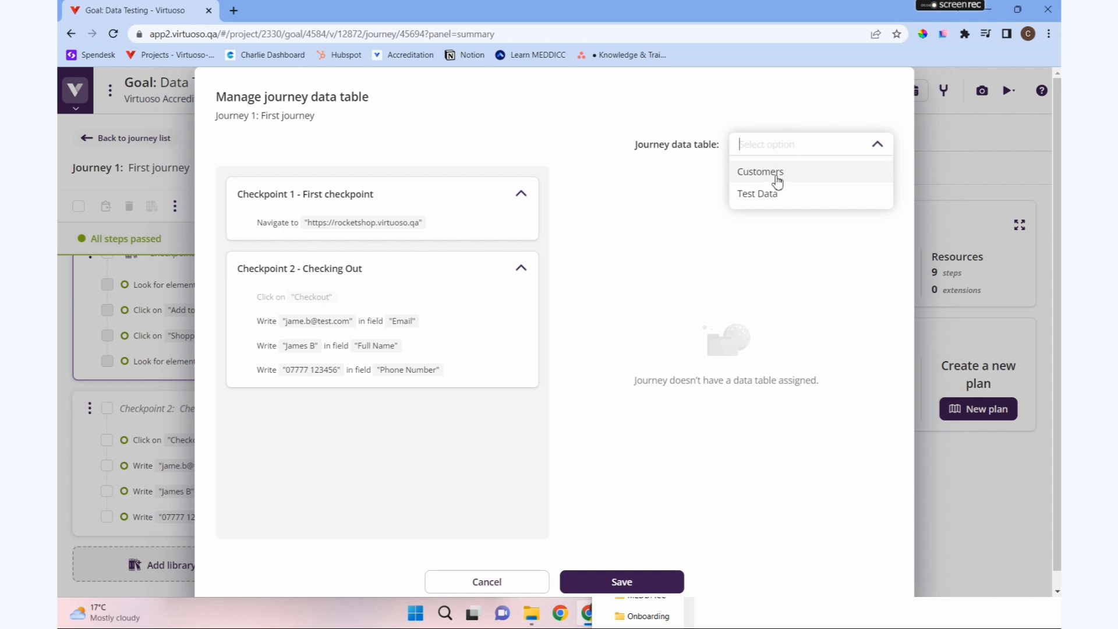
pyautogui.click(760, 171)
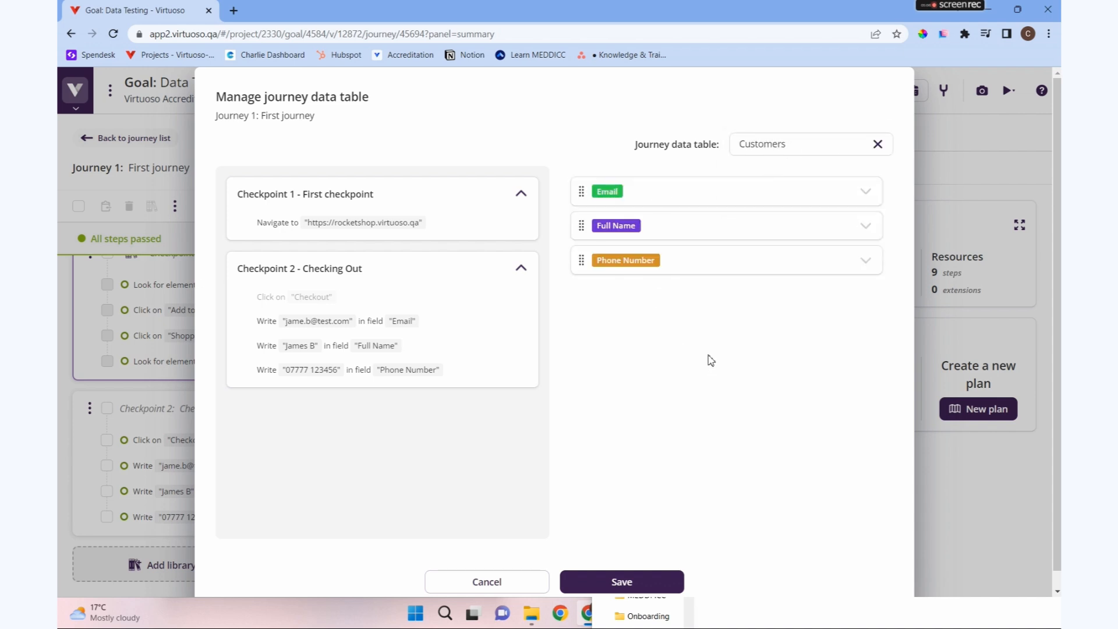
pyautogui.moveTo(664, 307)
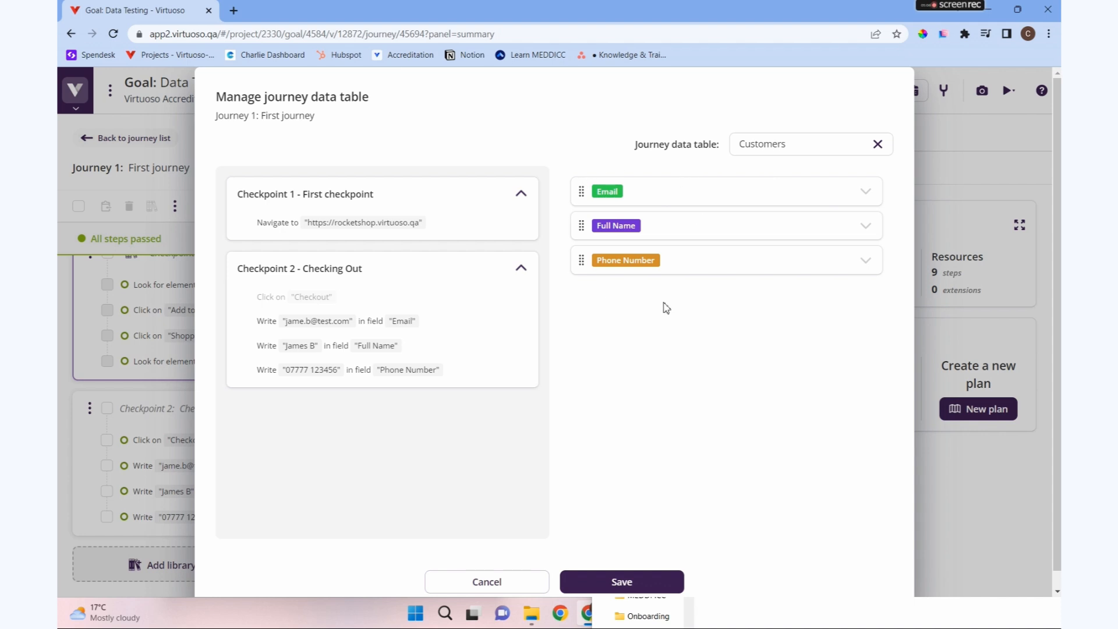
pyautogui.moveTo(755, 293)
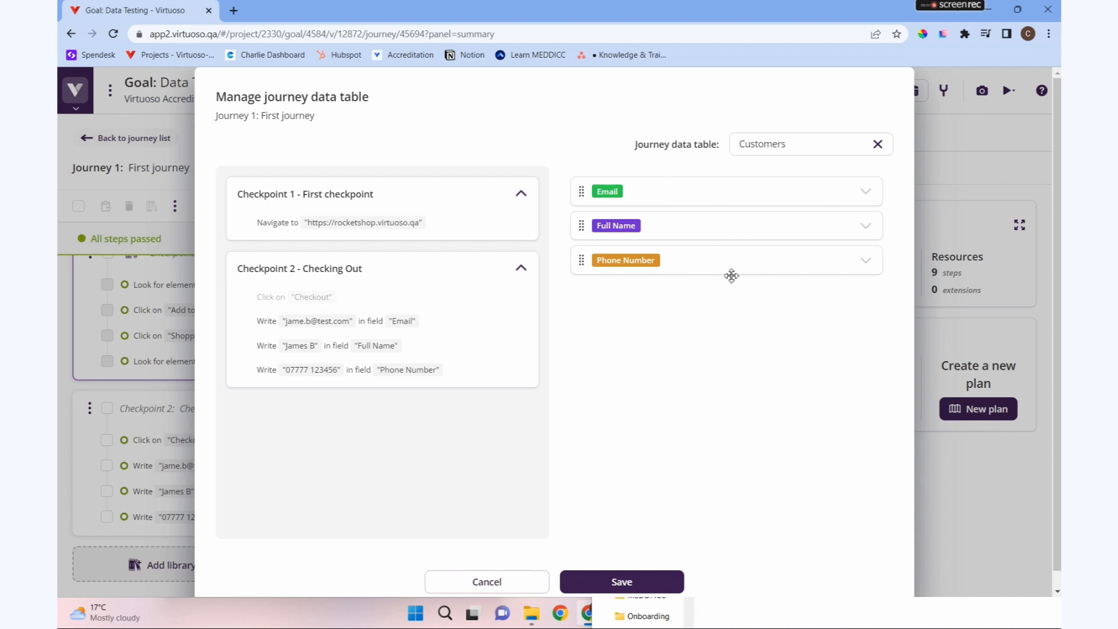
pyautogui.moveTo(683, 260)
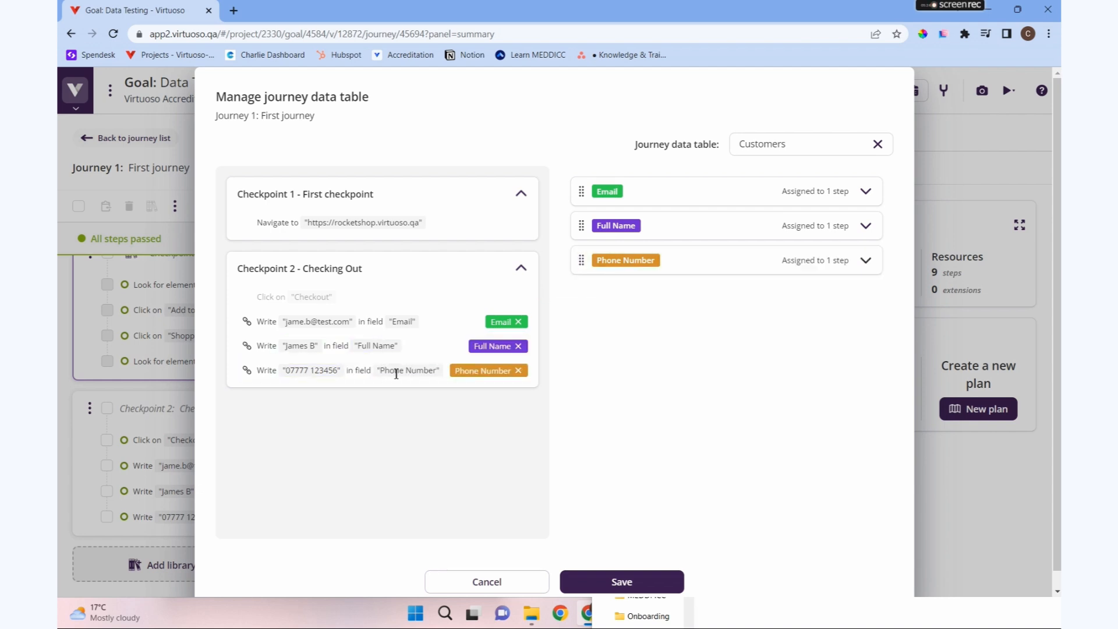
pyautogui.click(619, 581)
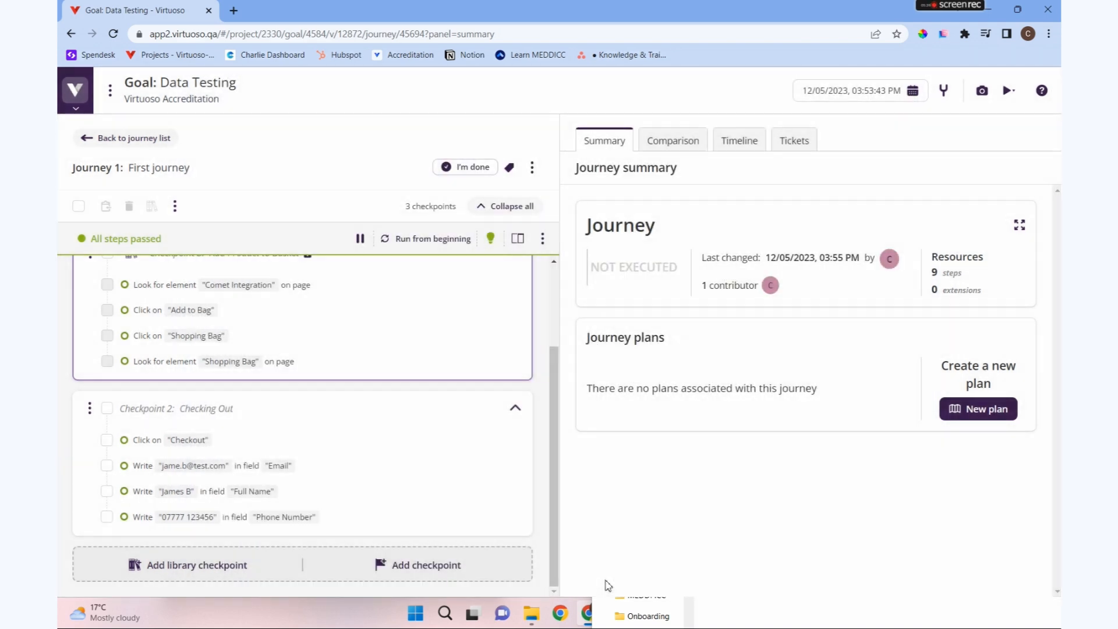
pyautogui.moveTo(584, 493)
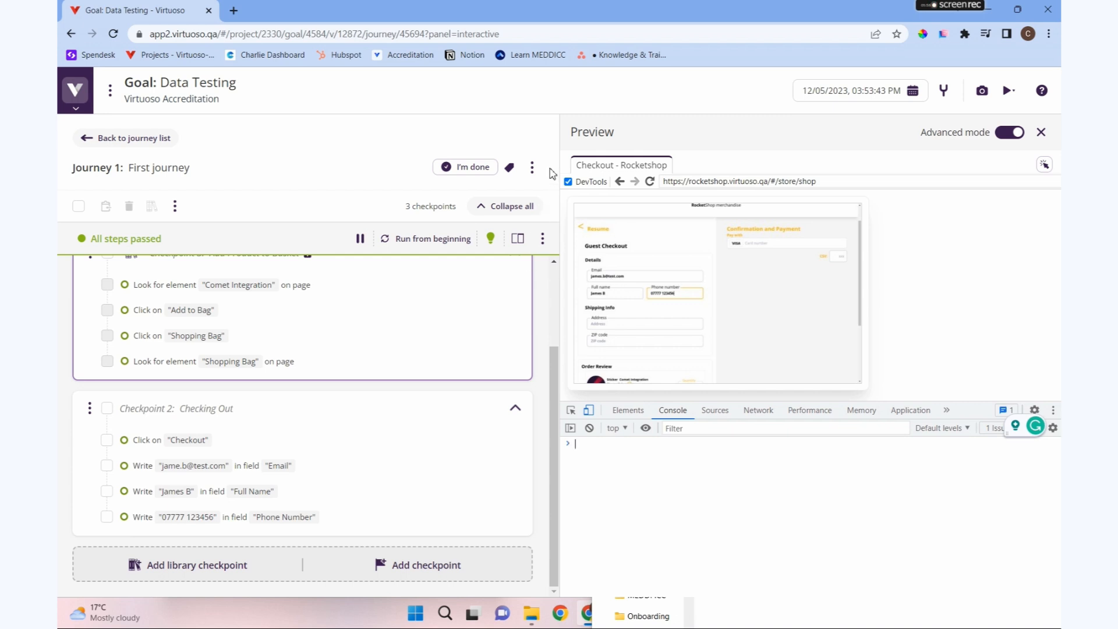
# Step: Show the journey's actions menu offering Execute and Execute advanced after previewing the Rocketshop checkout
pyautogui.click(531, 167)
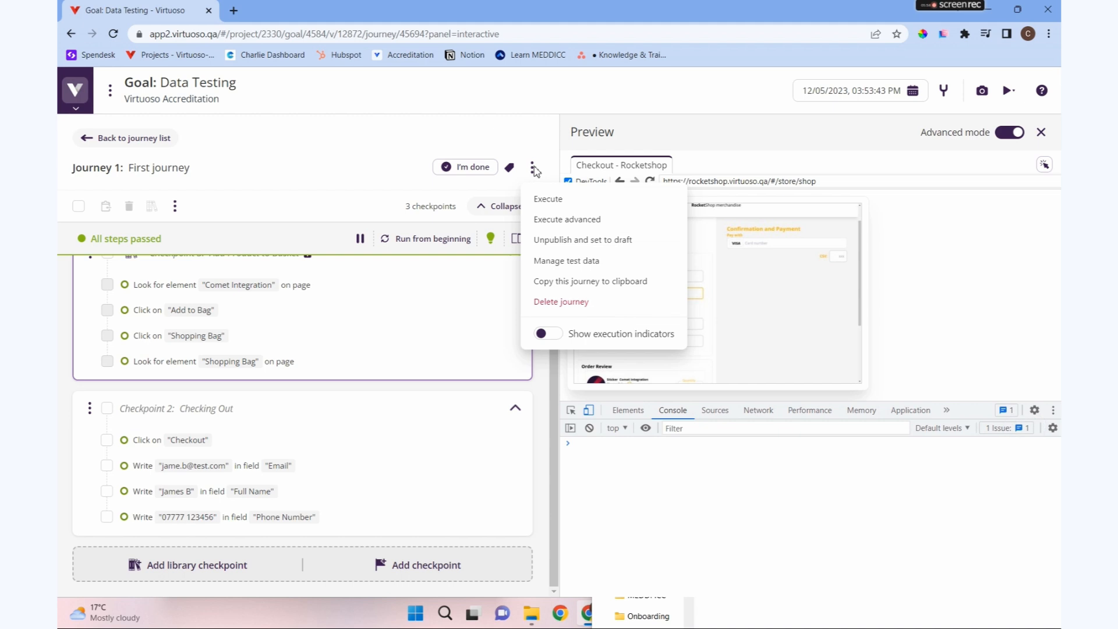
pyautogui.moveTo(566, 219)
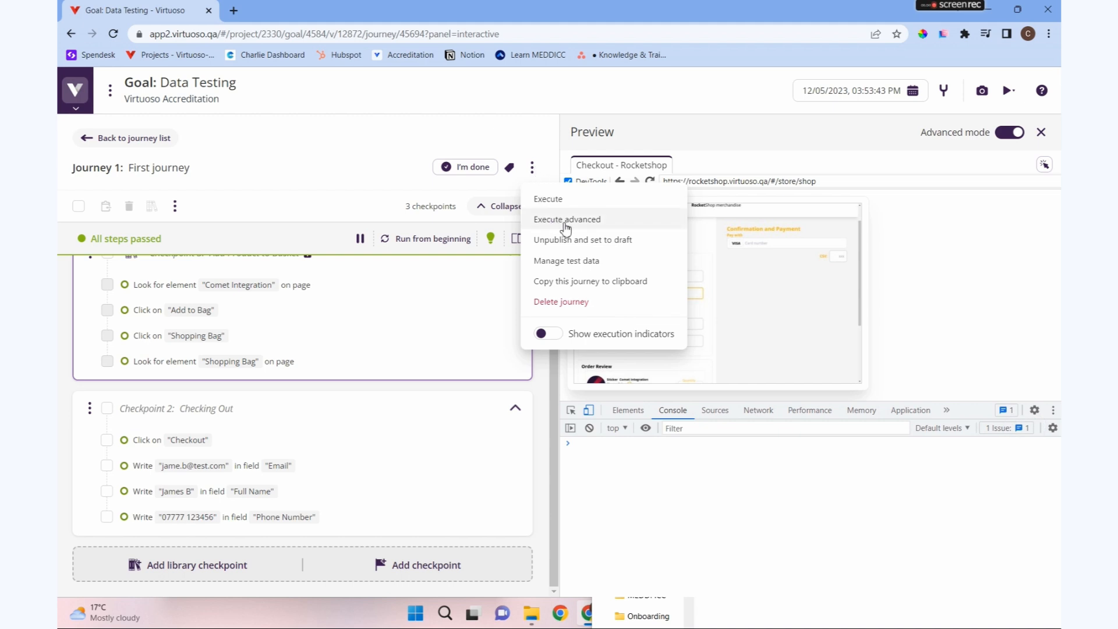
# Step: Execute First journey in advanced mode with test data, keeping both Customers rows selected
pyautogui.click(566, 218)
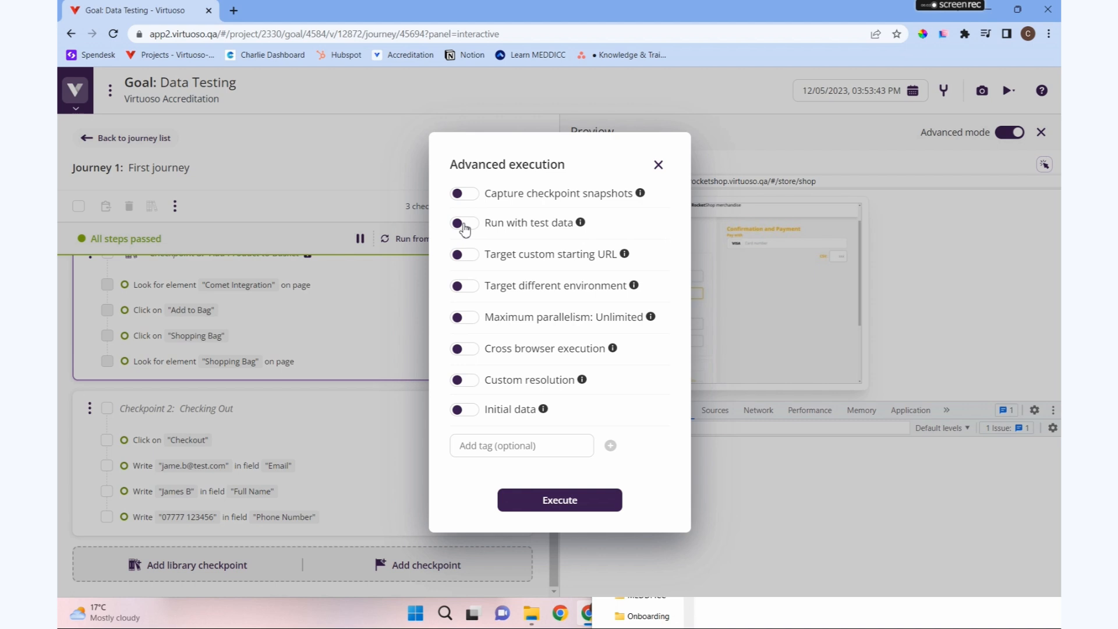
pyautogui.click(463, 221)
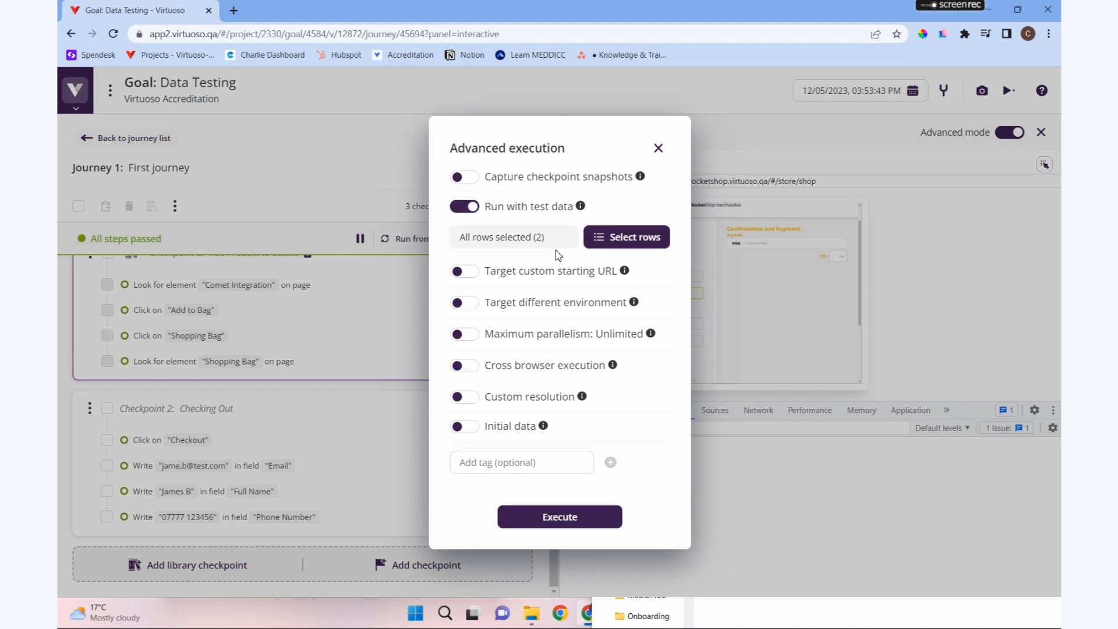
pyautogui.moveTo(487, 236)
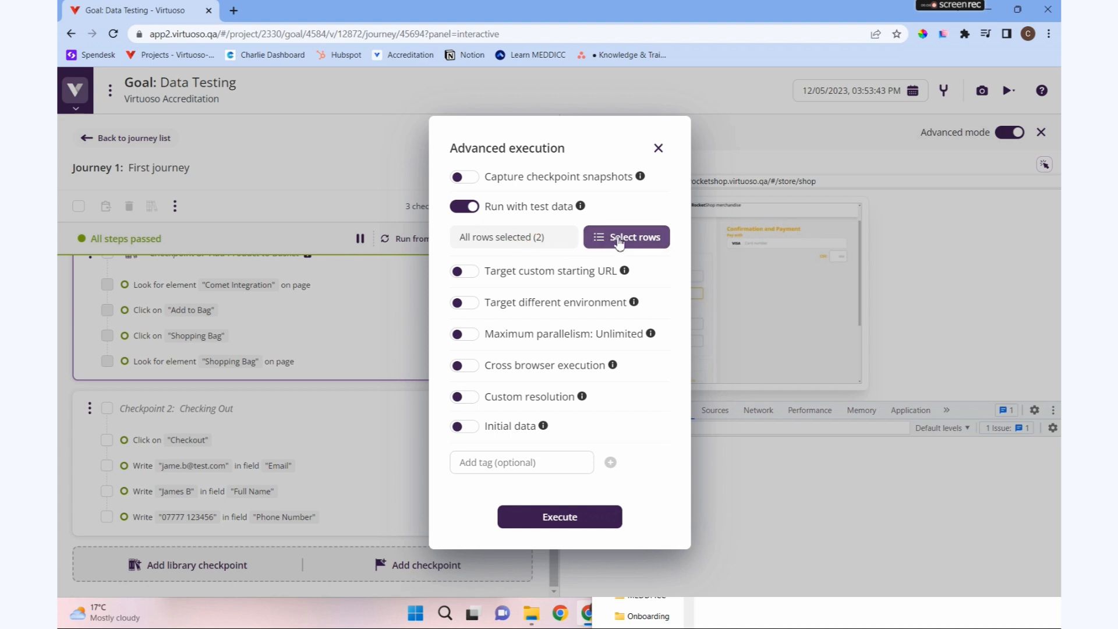
pyautogui.click(626, 237)
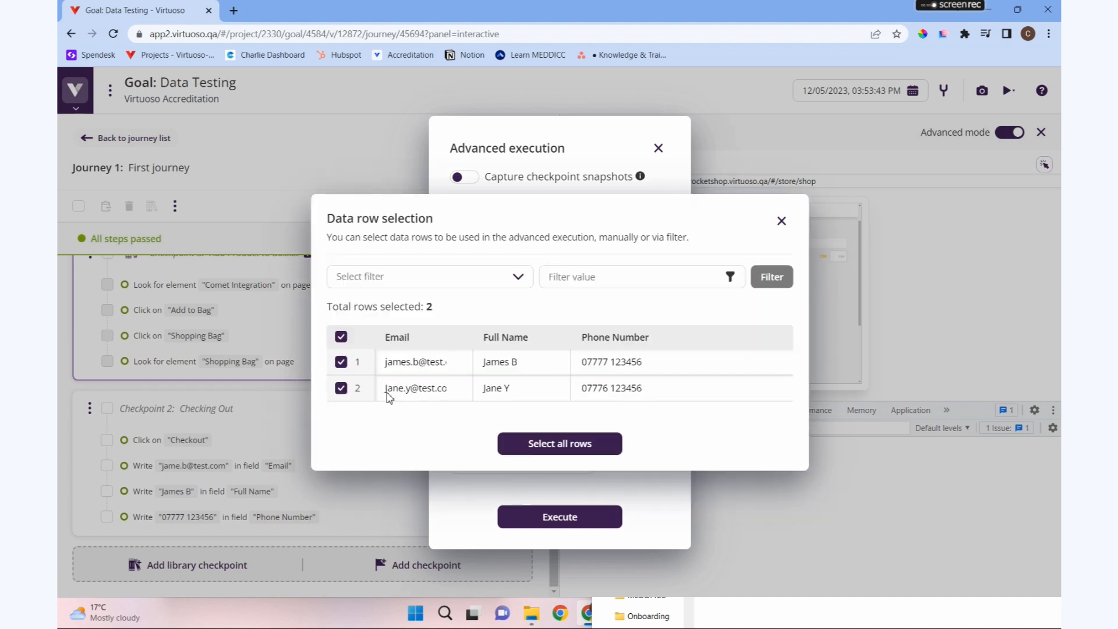
pyautogui.click(341, 388)
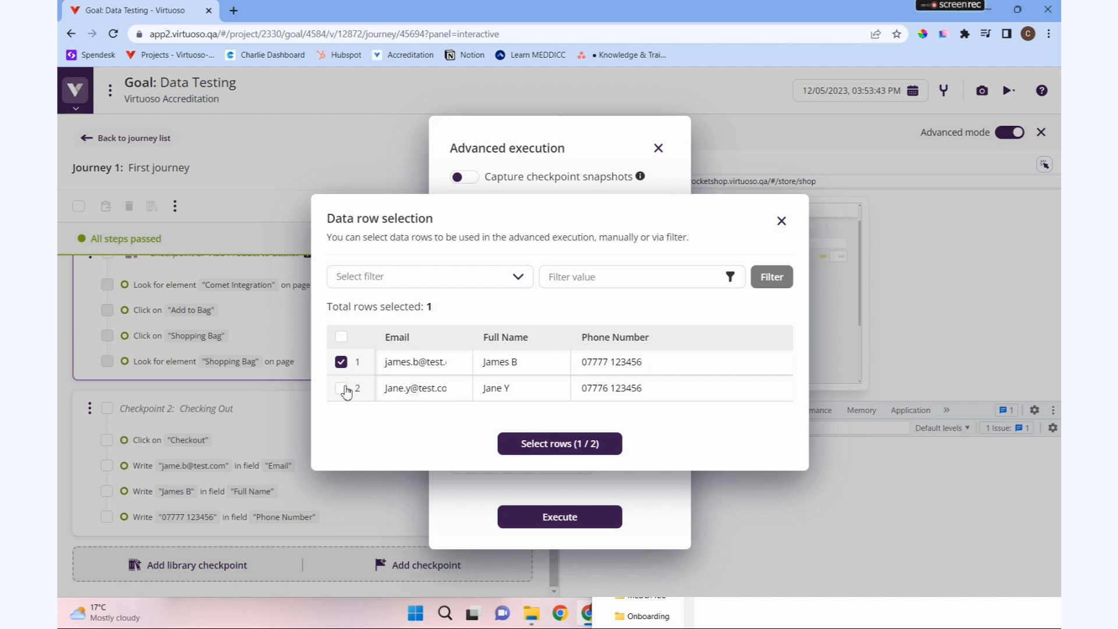
pyautogui.click(341, 388)
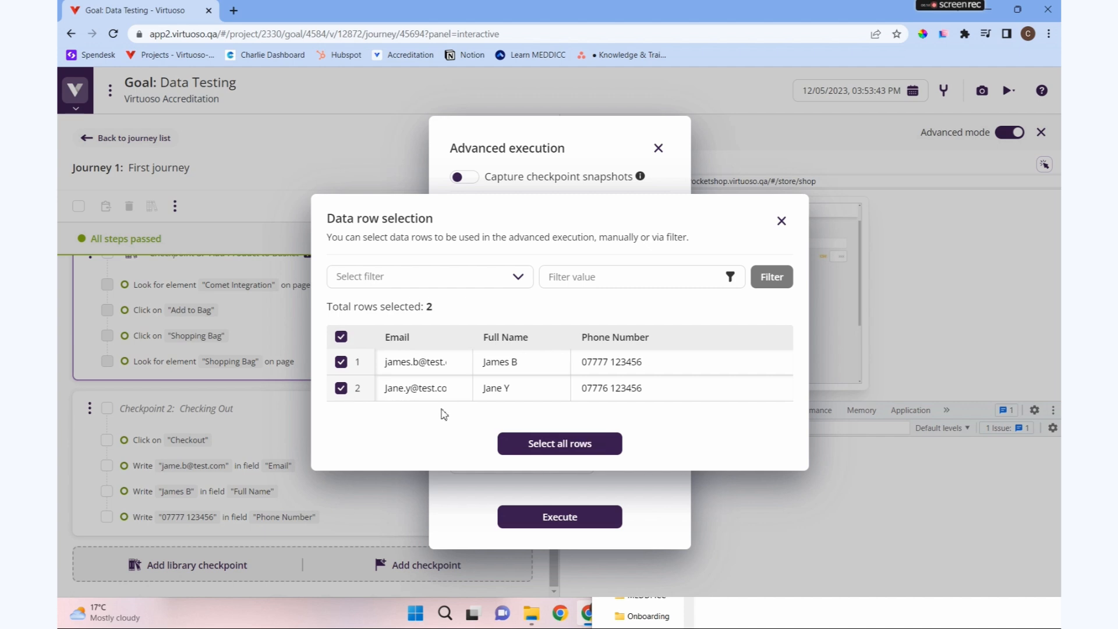
pyautogui.moveTo(560, 443)
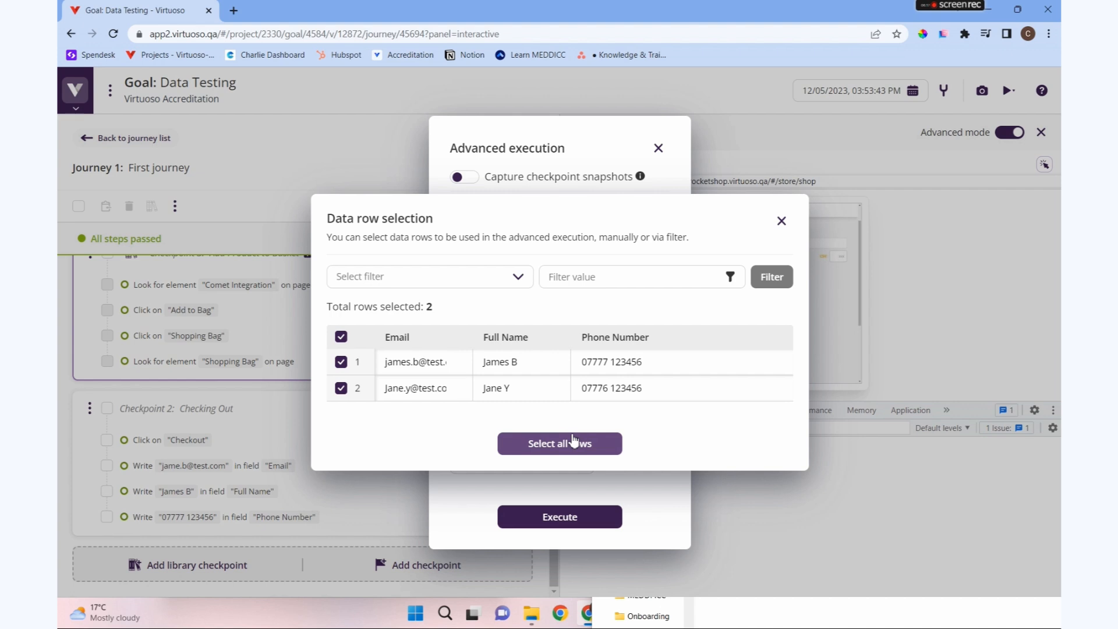
pyautogui.moveTo(574, 442)
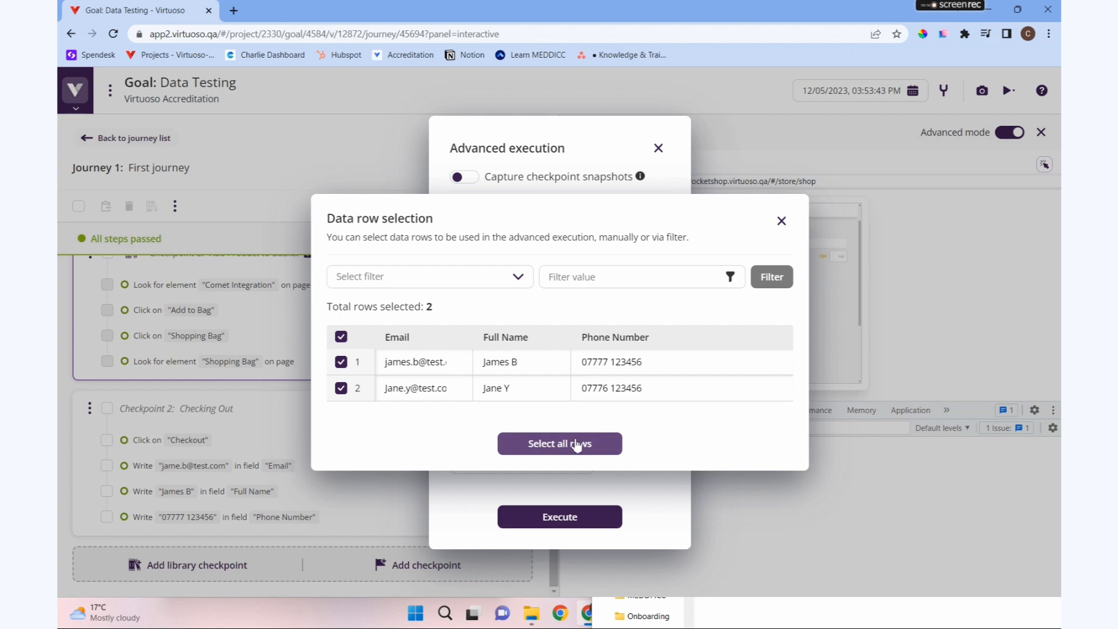
pyautogui.click(559, 442)
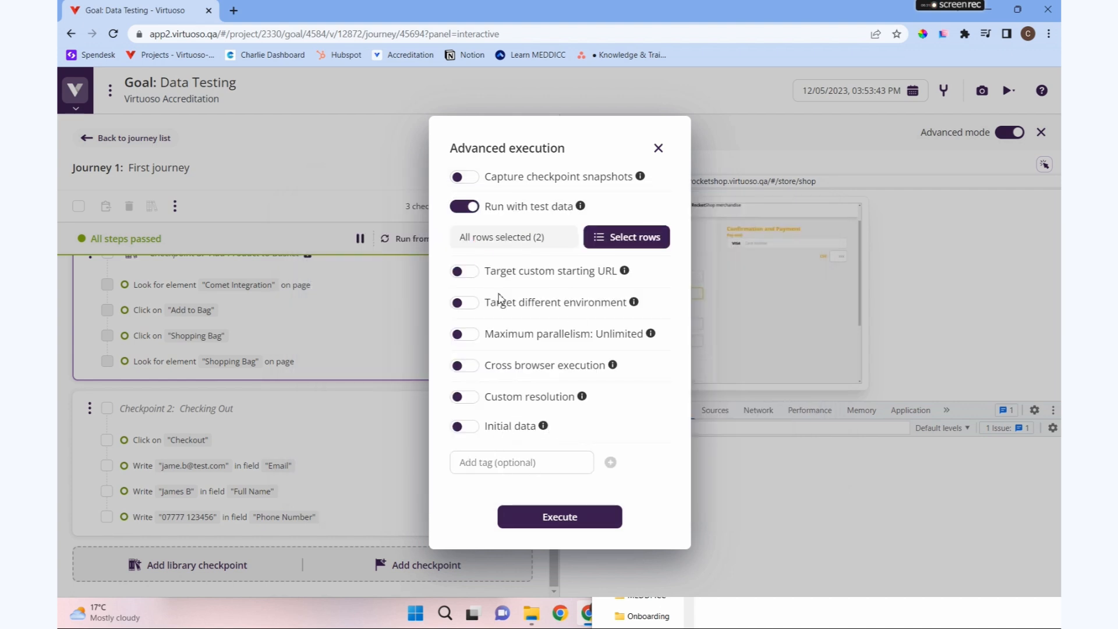
pyautogui.click(559, 517)
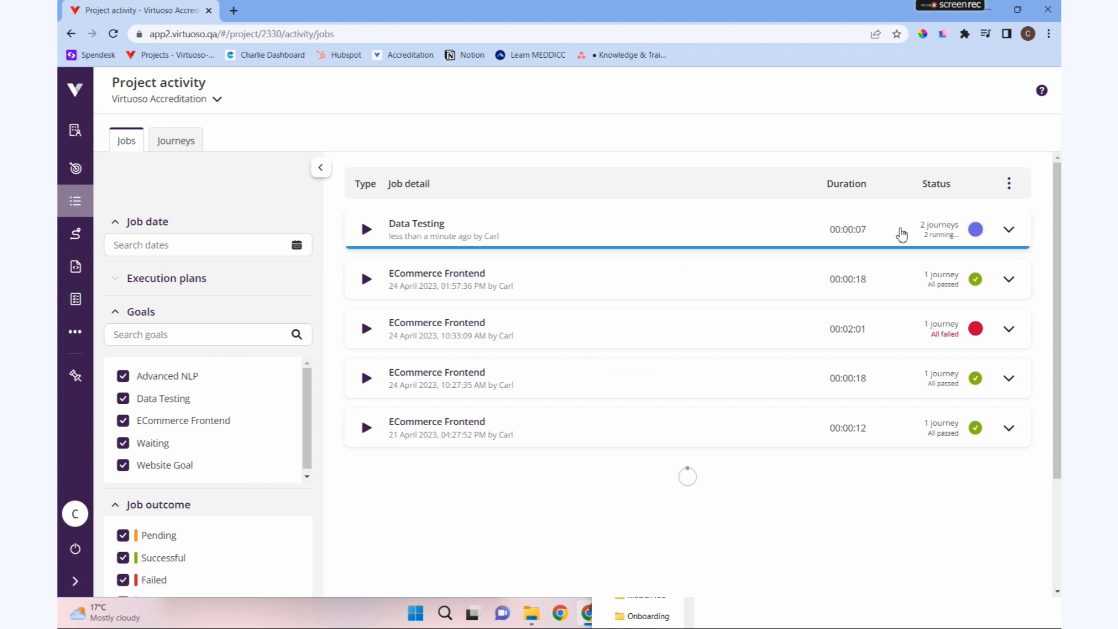
pyautogui.moveTo(949, 237)
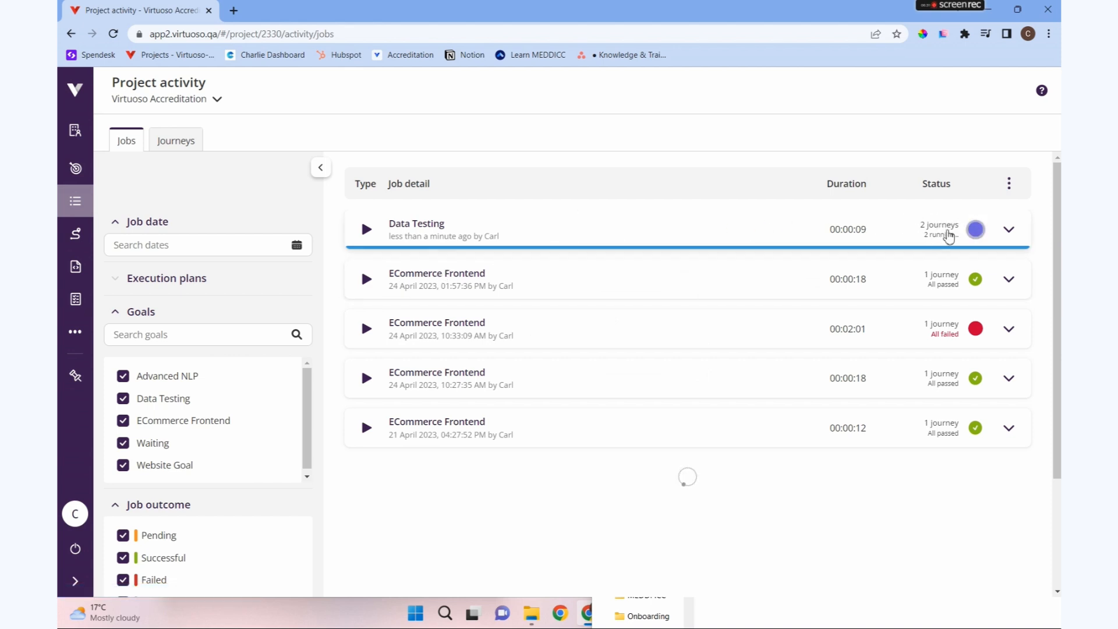
# Step: Open the Data Testing job and view First journey's data row 1 step results
pyautogui.click(416, 229)
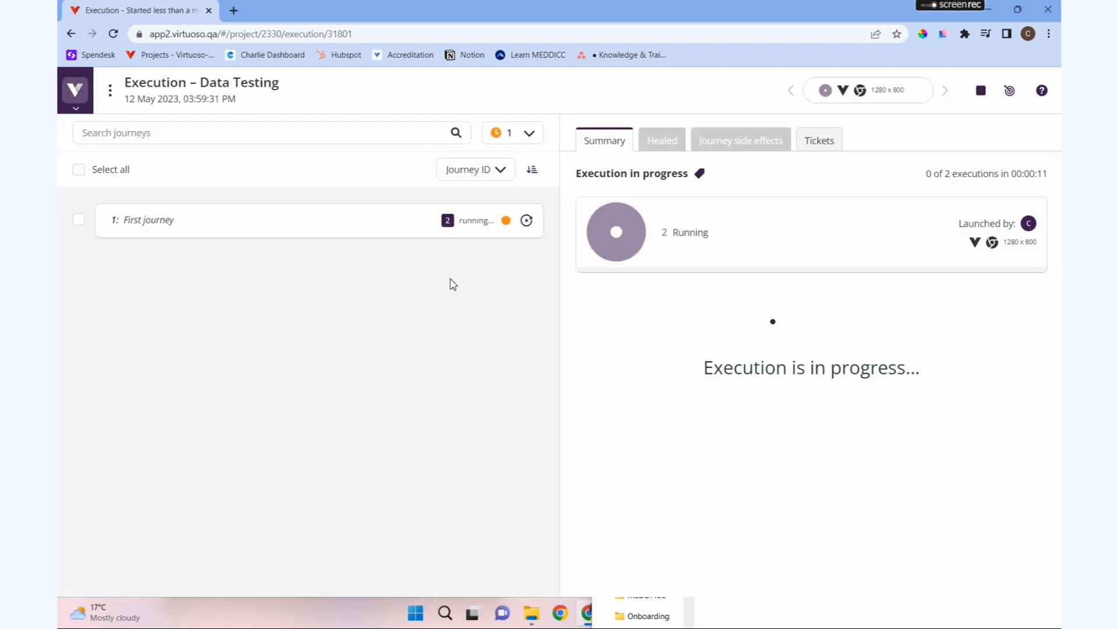
pyautogui.click(149, 219)
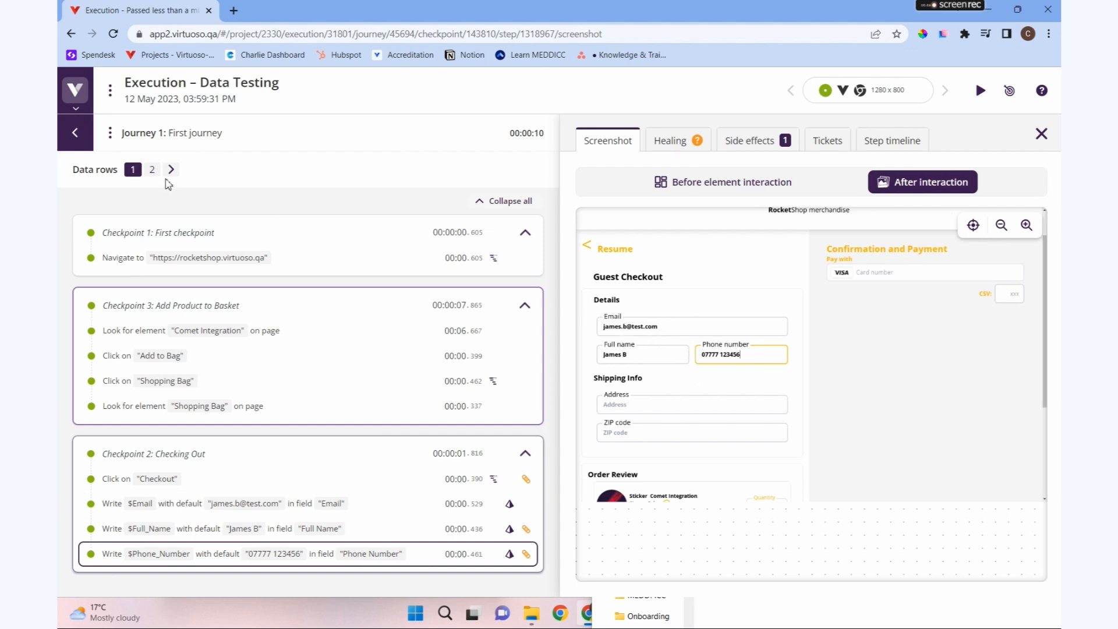
# Step: Show data row 2's results with Jane Y's email, name and phone at checkout
pyautogui.click(171, 170)
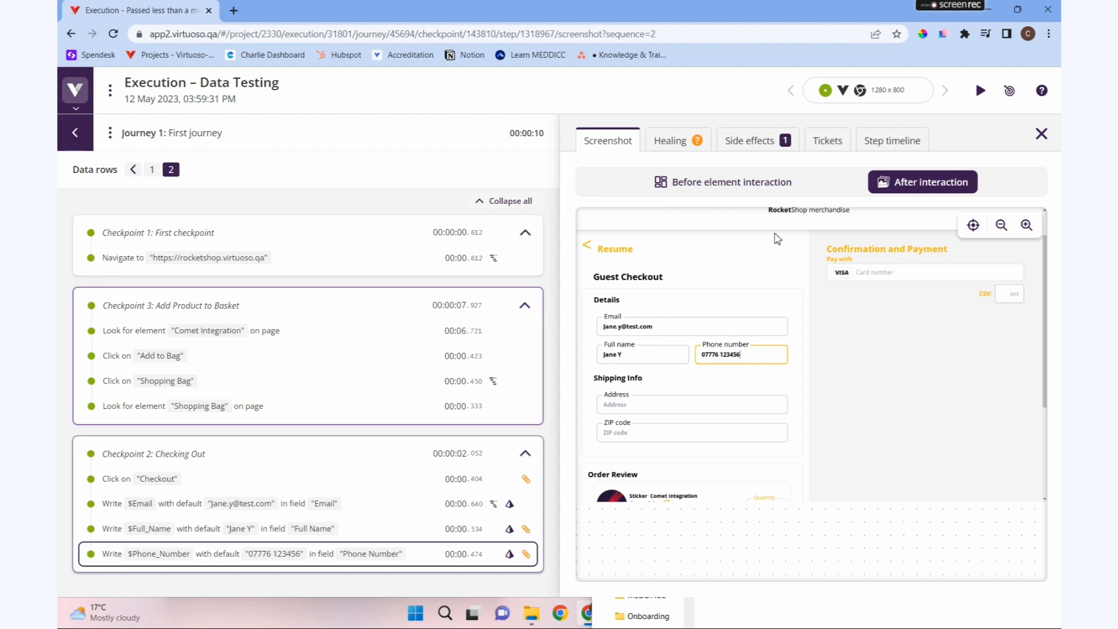
pyautogui.moveTo(686, 370)
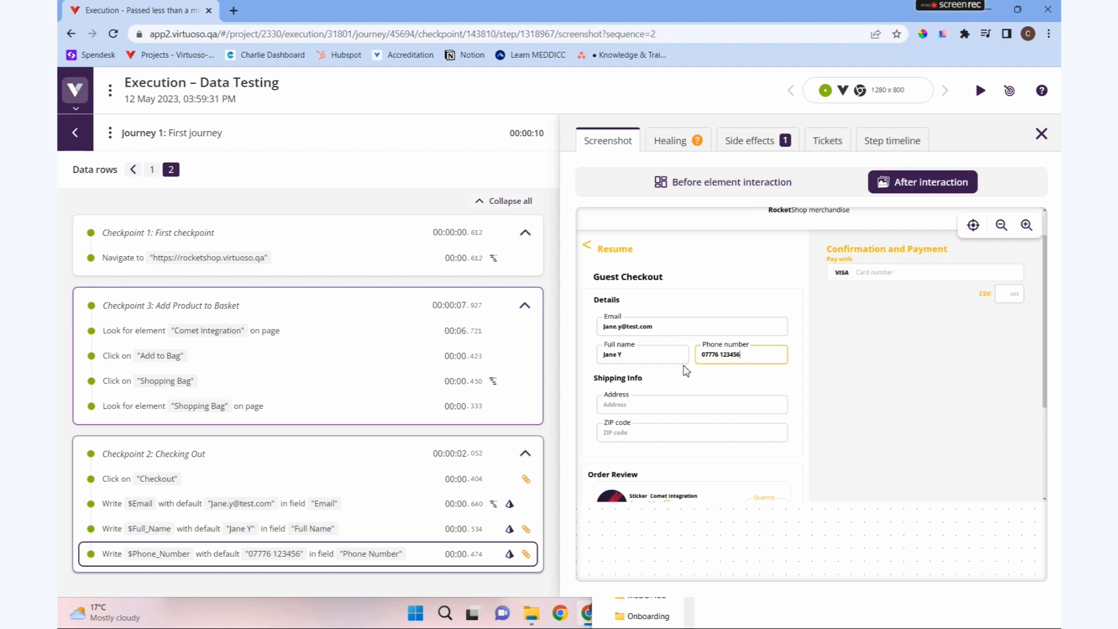
pyautogui.moveTo(635, 386)
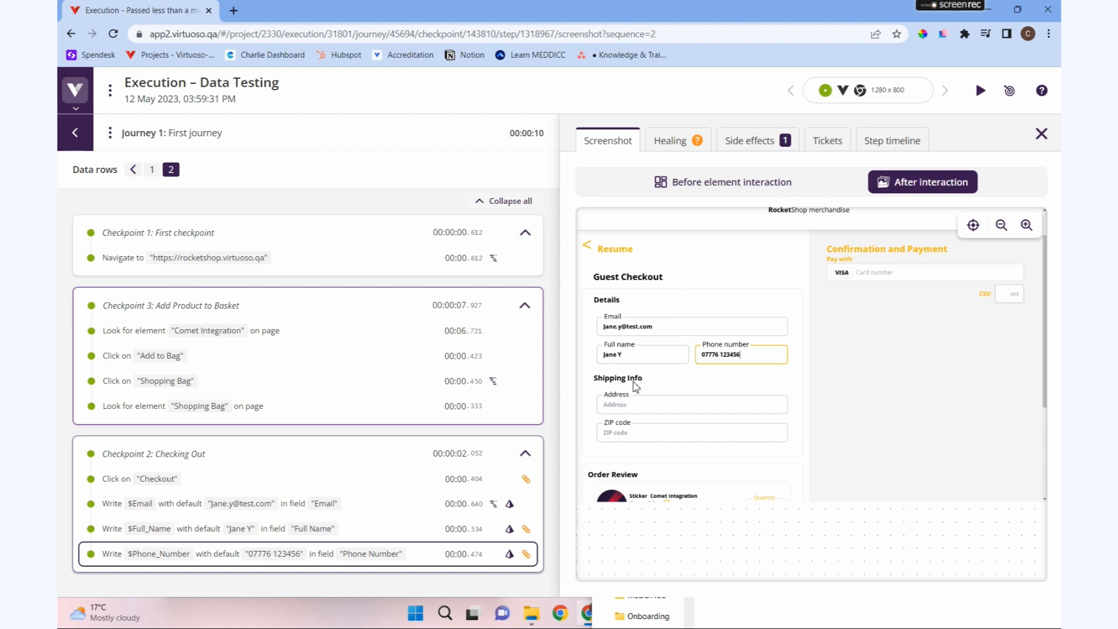
pyautogui.moveTo(629, 374)
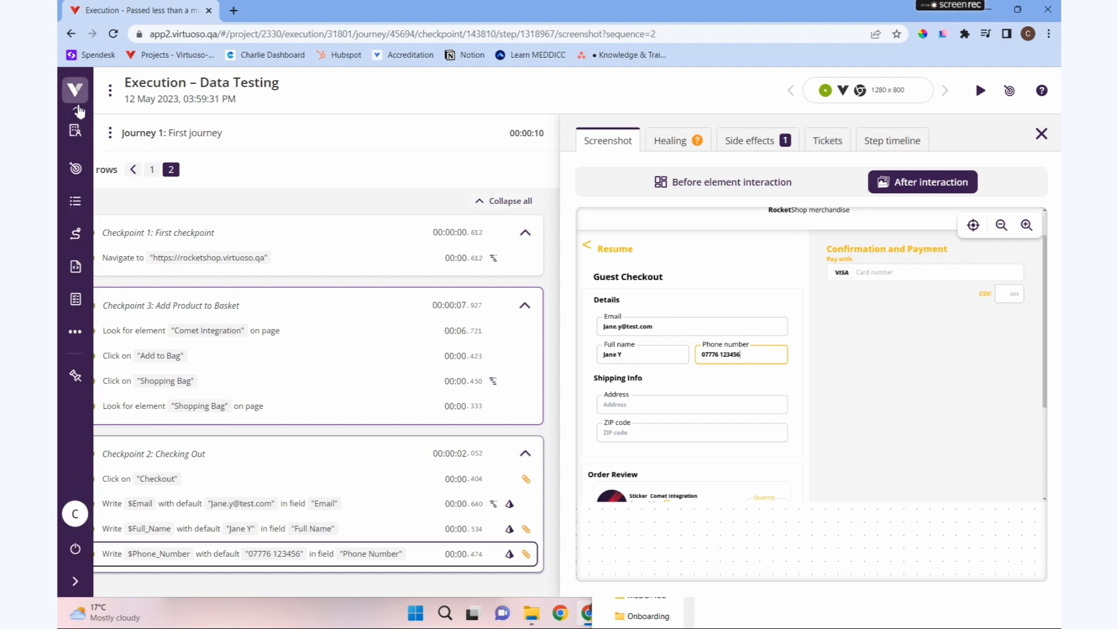
pyautogui.moveTo(75, 300)
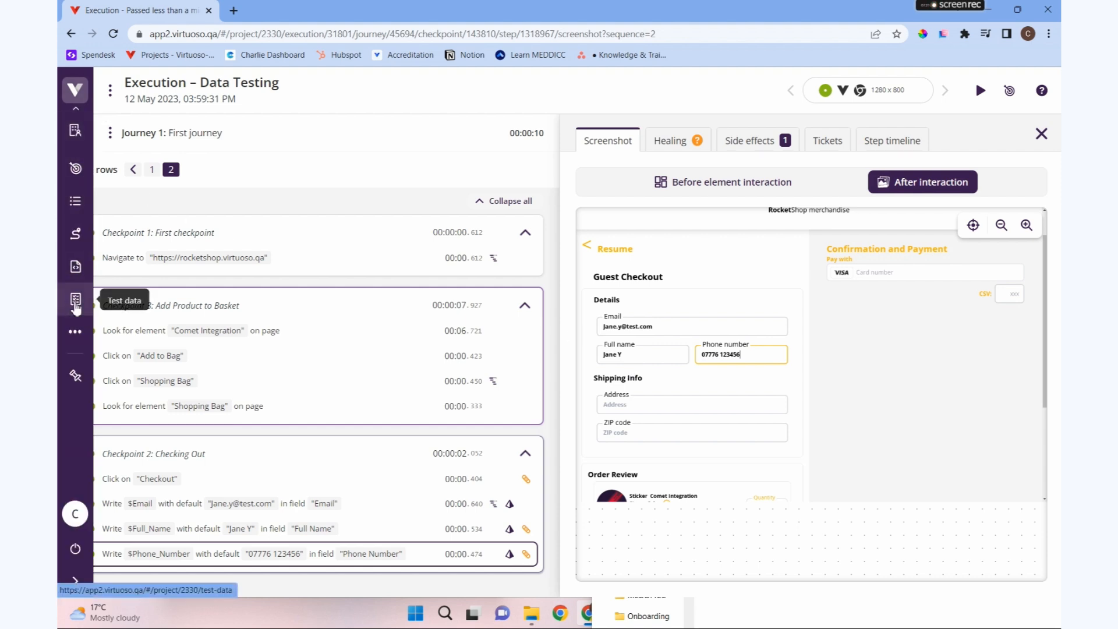
# Step: Open the Test data page listing the Customers rows for Jane Y and James B
pyautogui.click(75, 299)
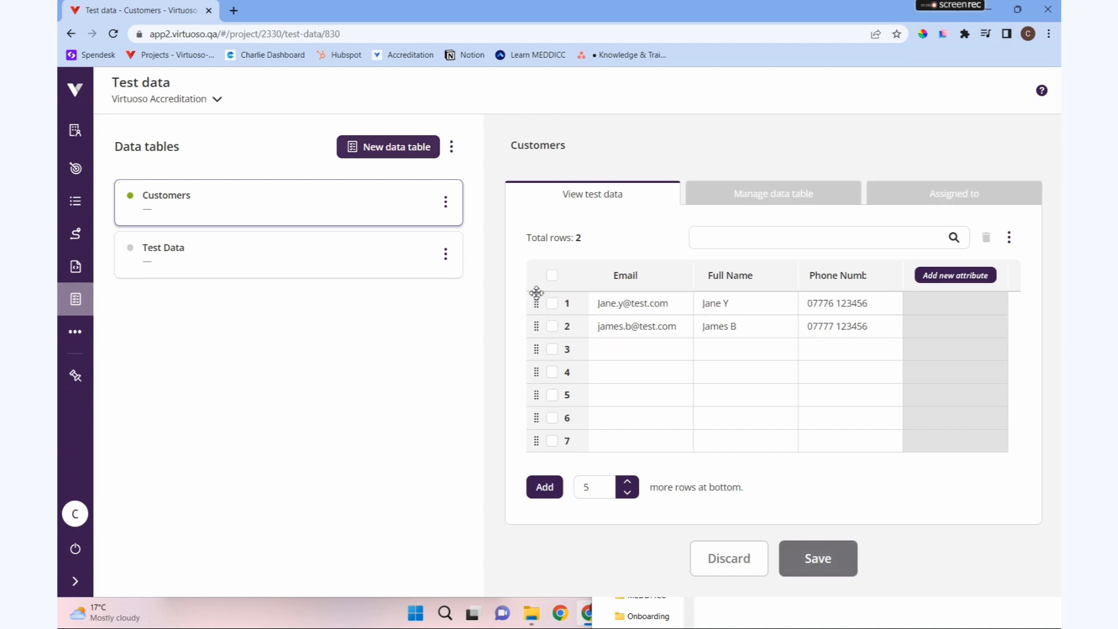
pyautogui.moveTo(536, 327)
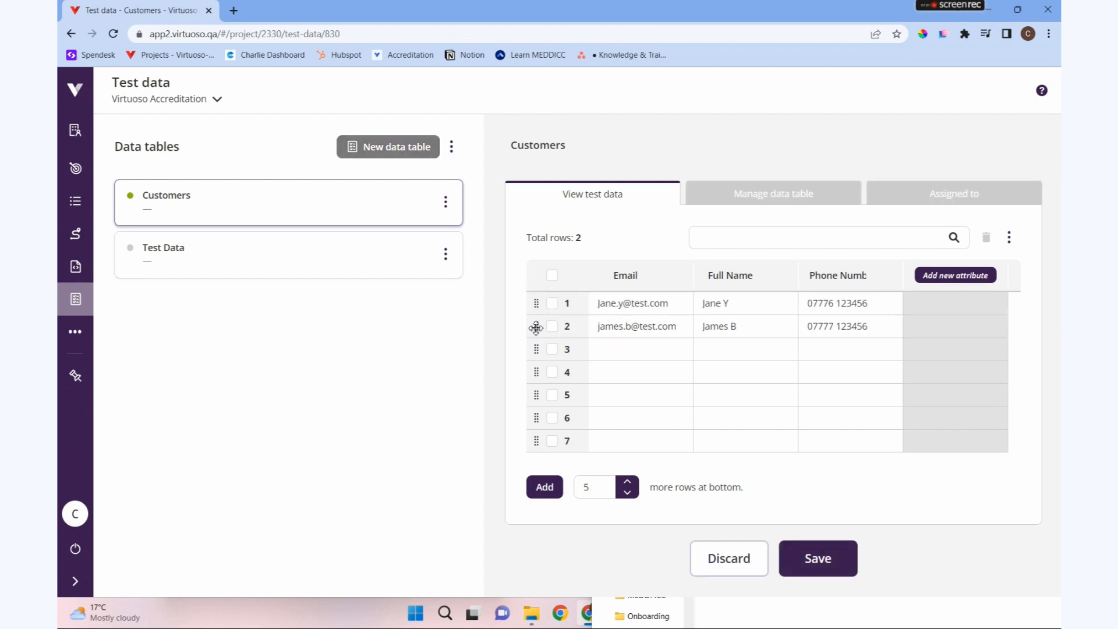